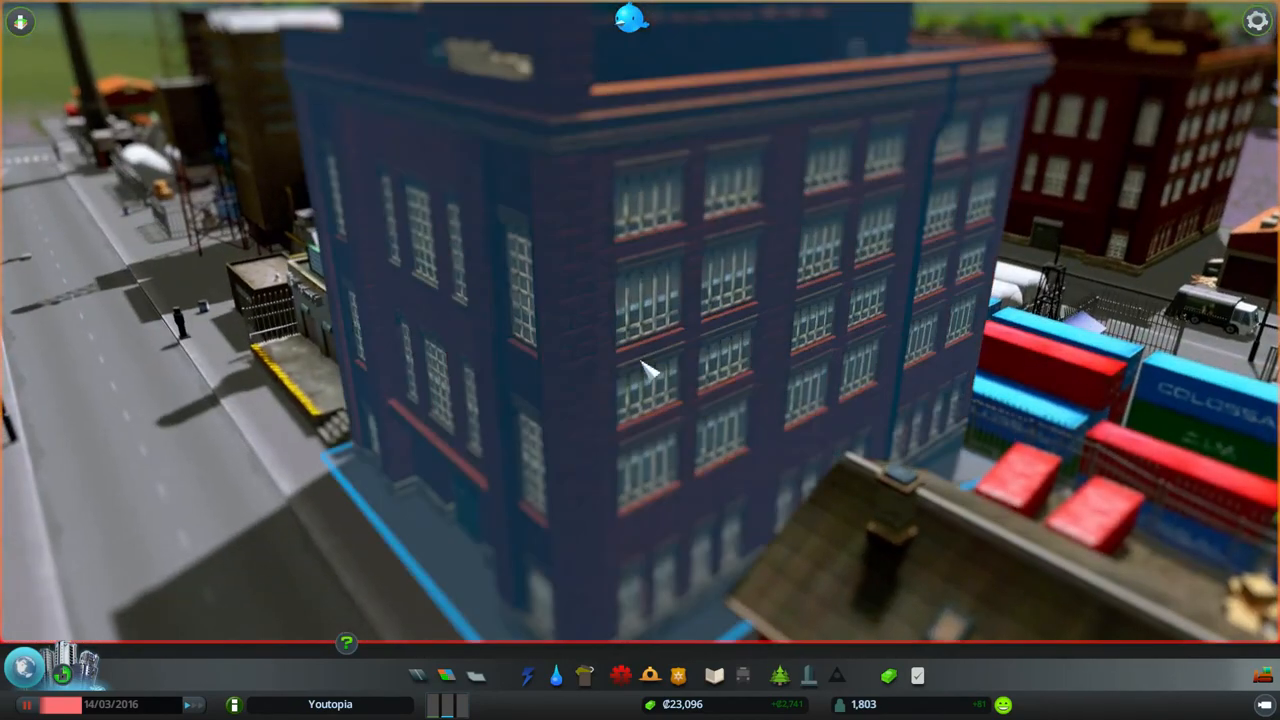
- Zoom out over Youtopia while the Boom Town milestone panel is open
scroll(down, 3)
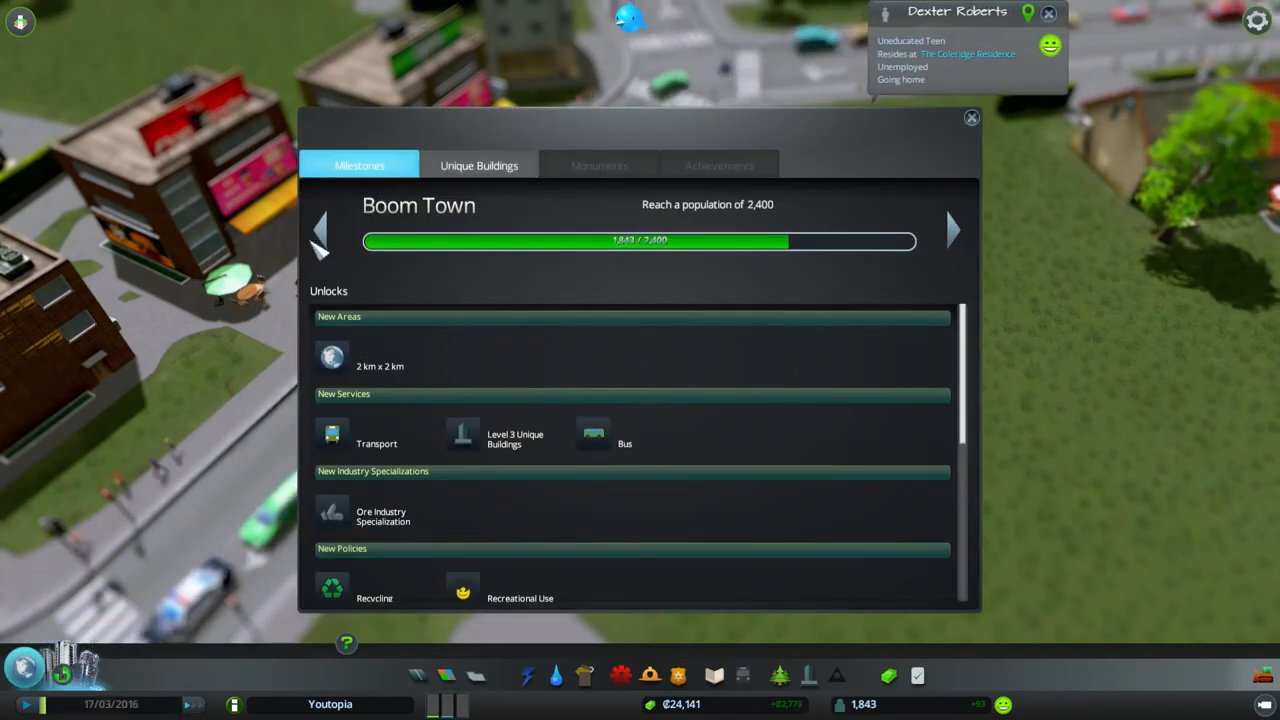
- Review the Tiny Town milestone, close the panel, and start placing an elementary school
click(320, 230)
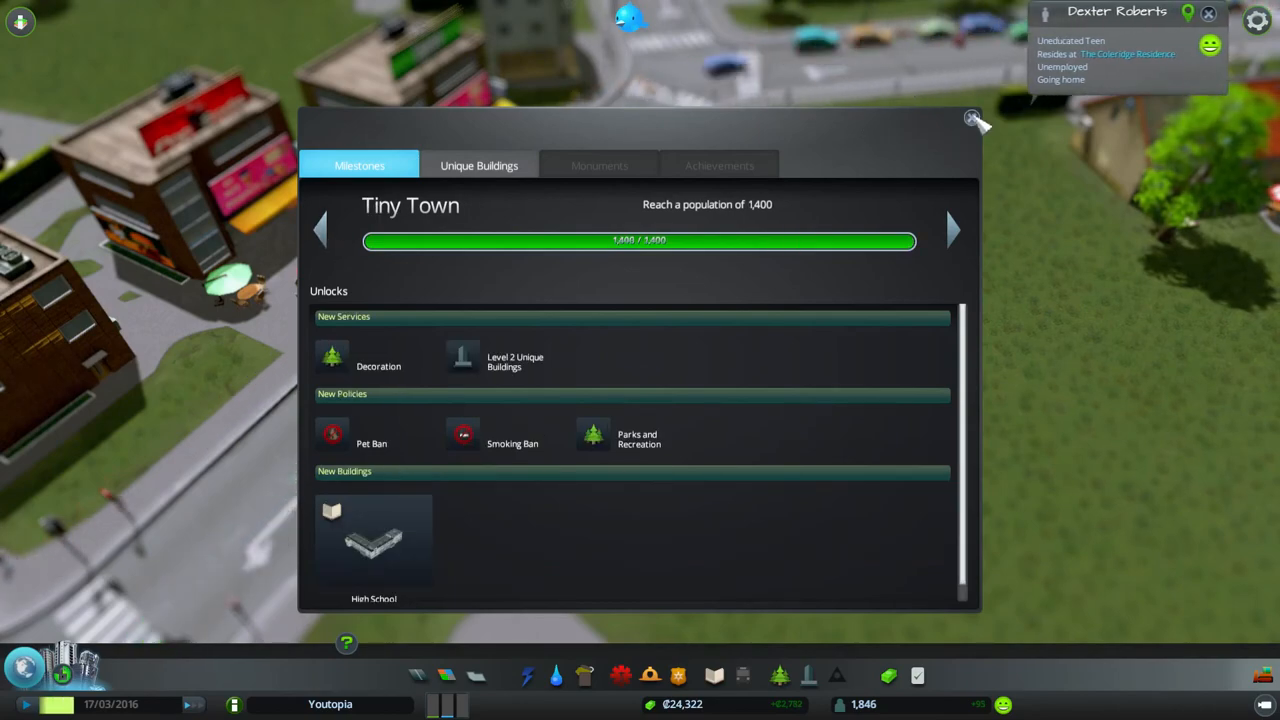
click(971, 118)
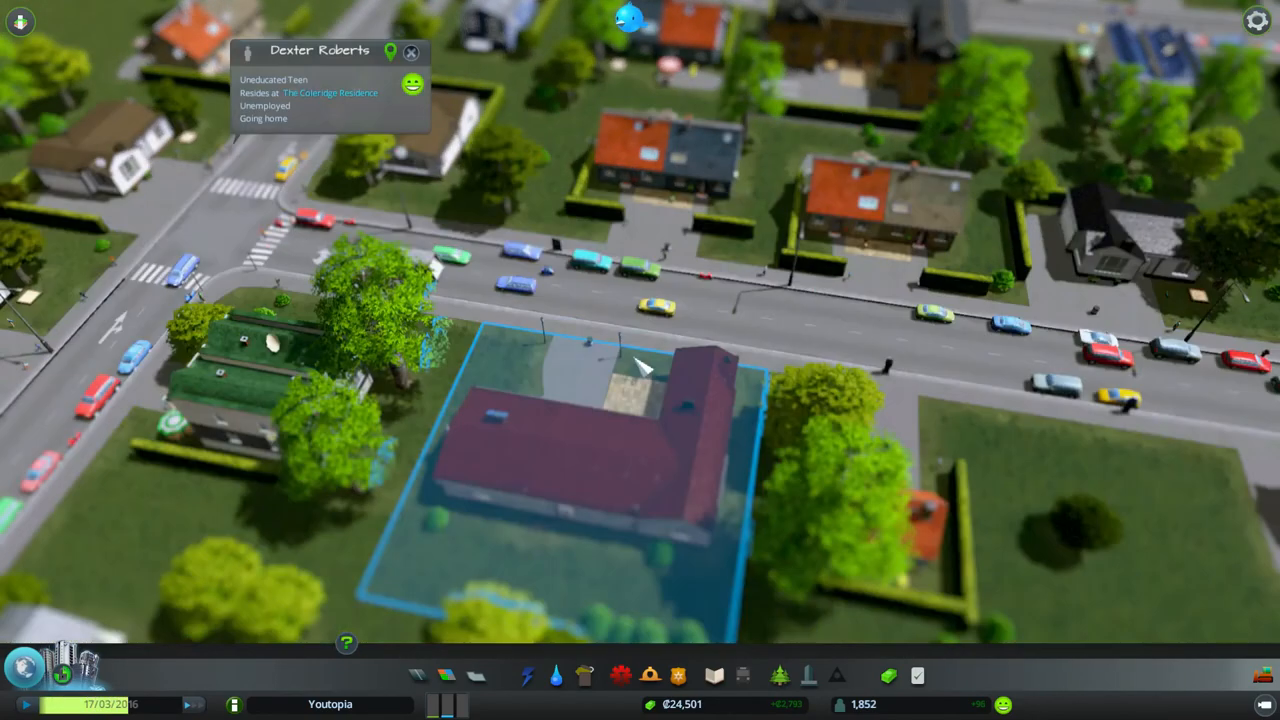
scroll(down, 3)
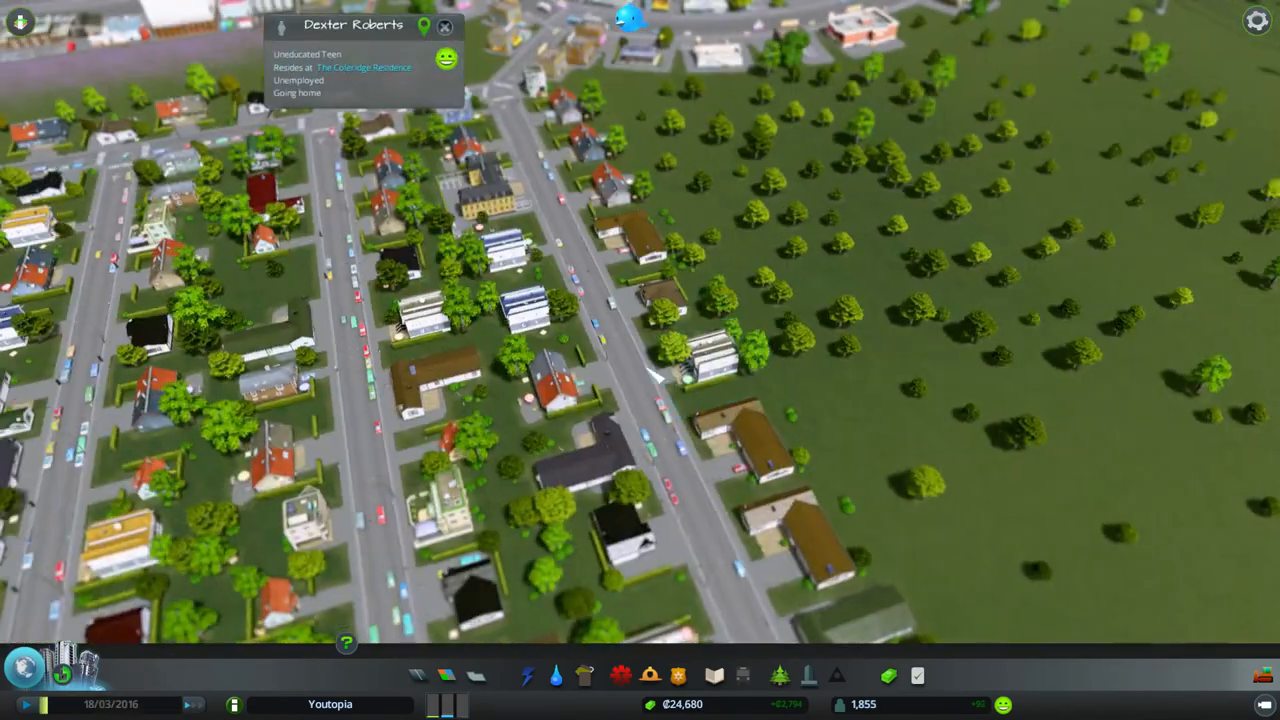
click(714, 675)
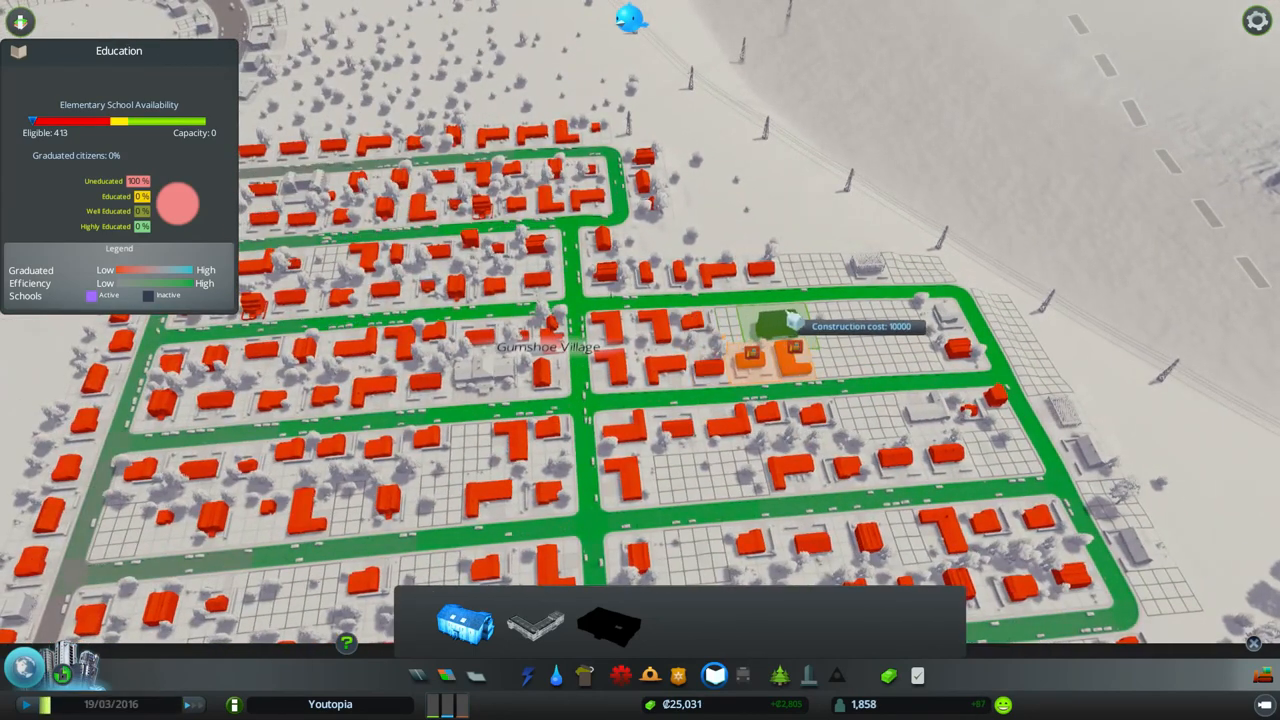
mouse_move(840, 345)
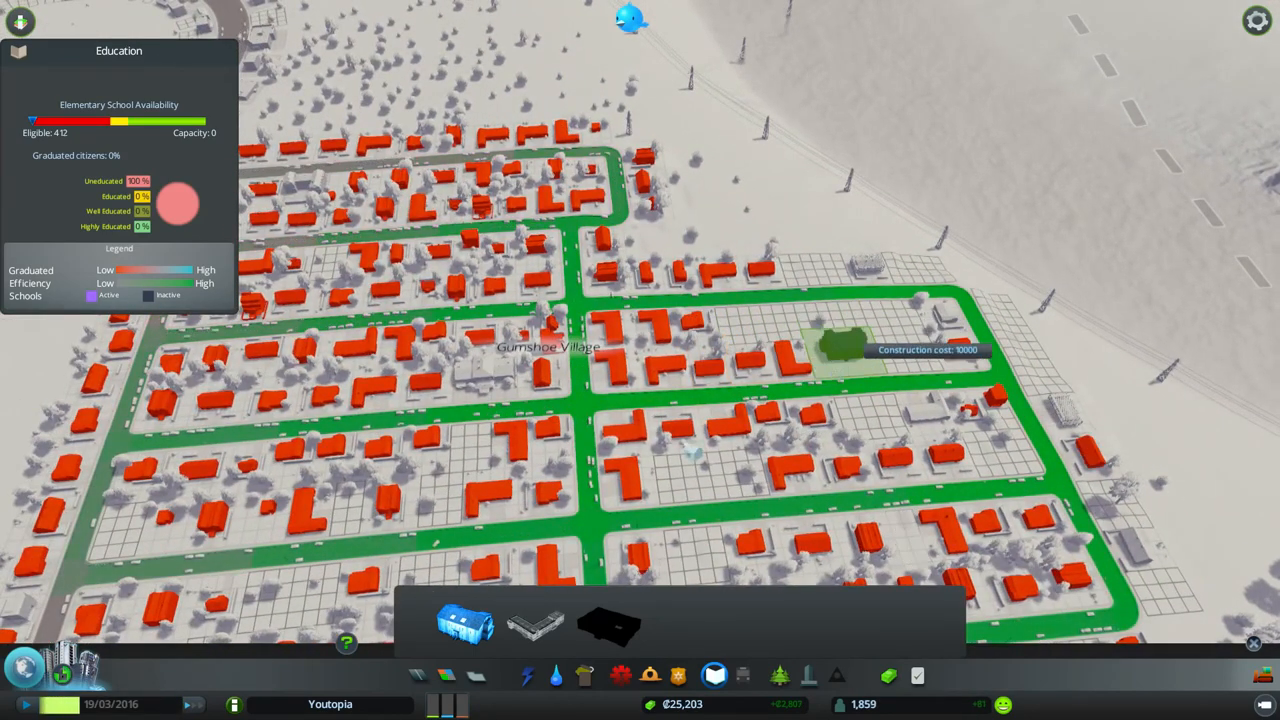
mouse_move(690, 450)
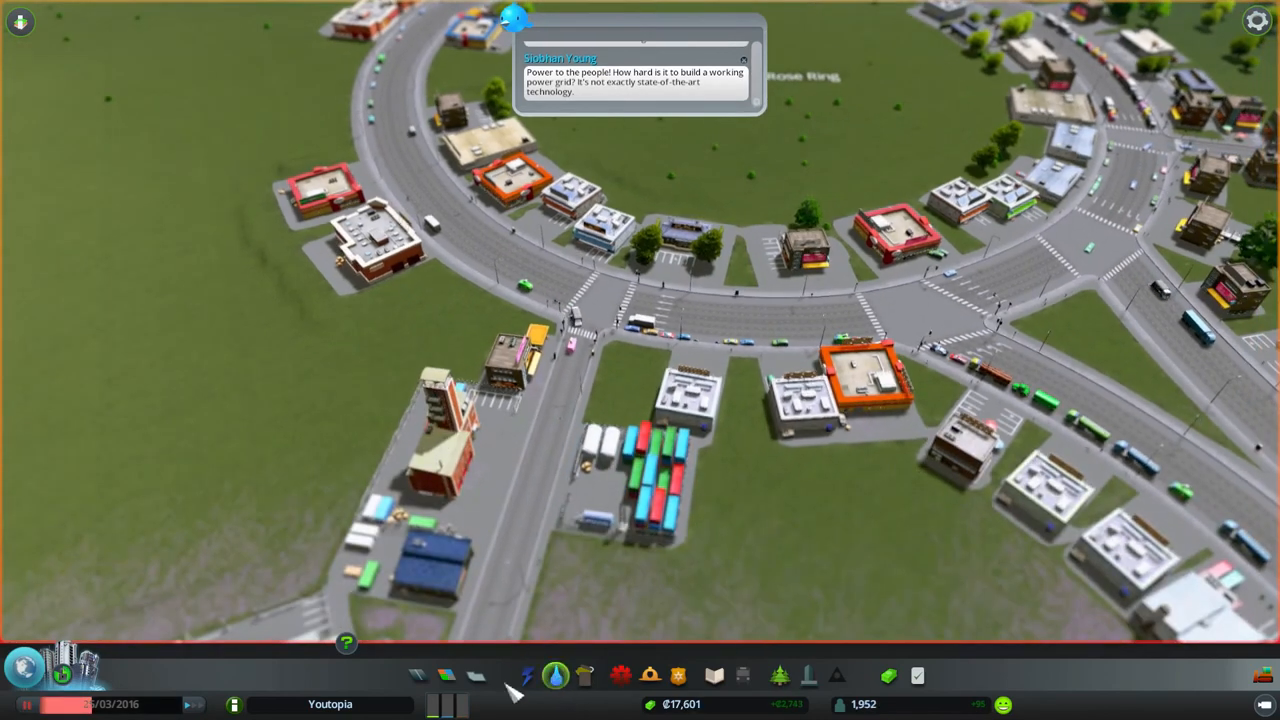
- Enter road-building mode near Rose Ring and the industrial block south of it
click(447, 675)
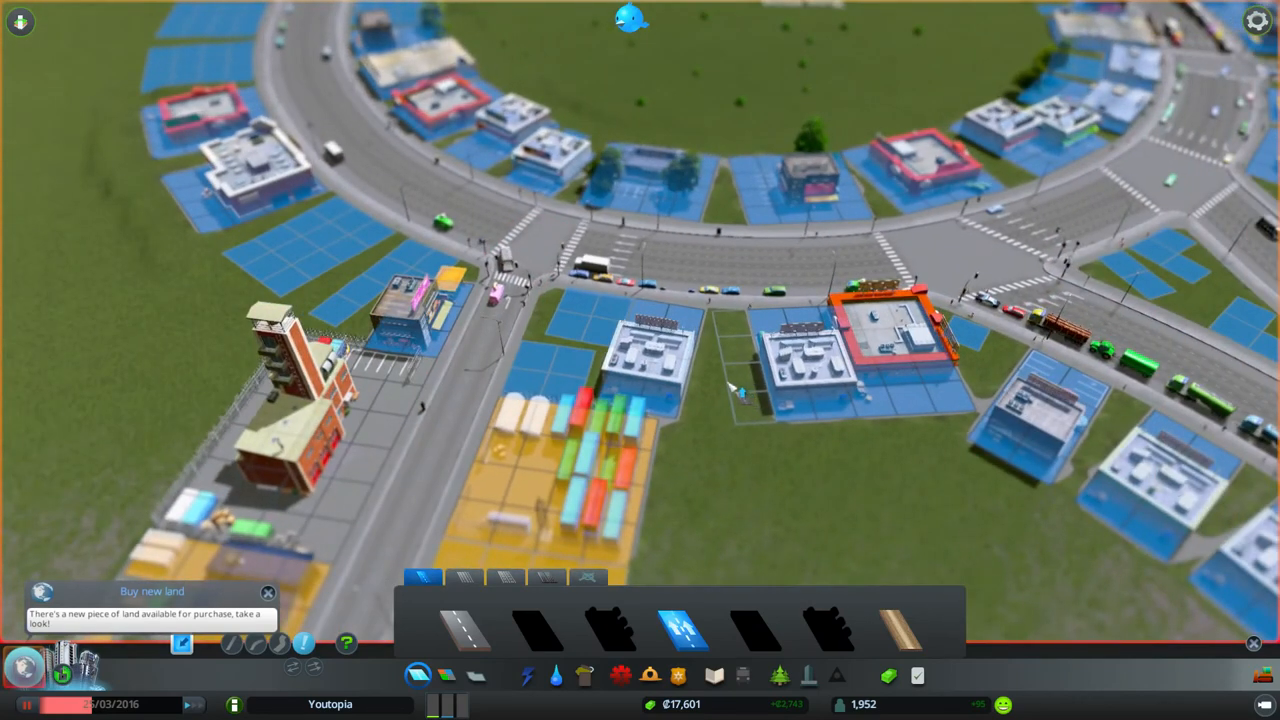
mouse_move(725, 390)
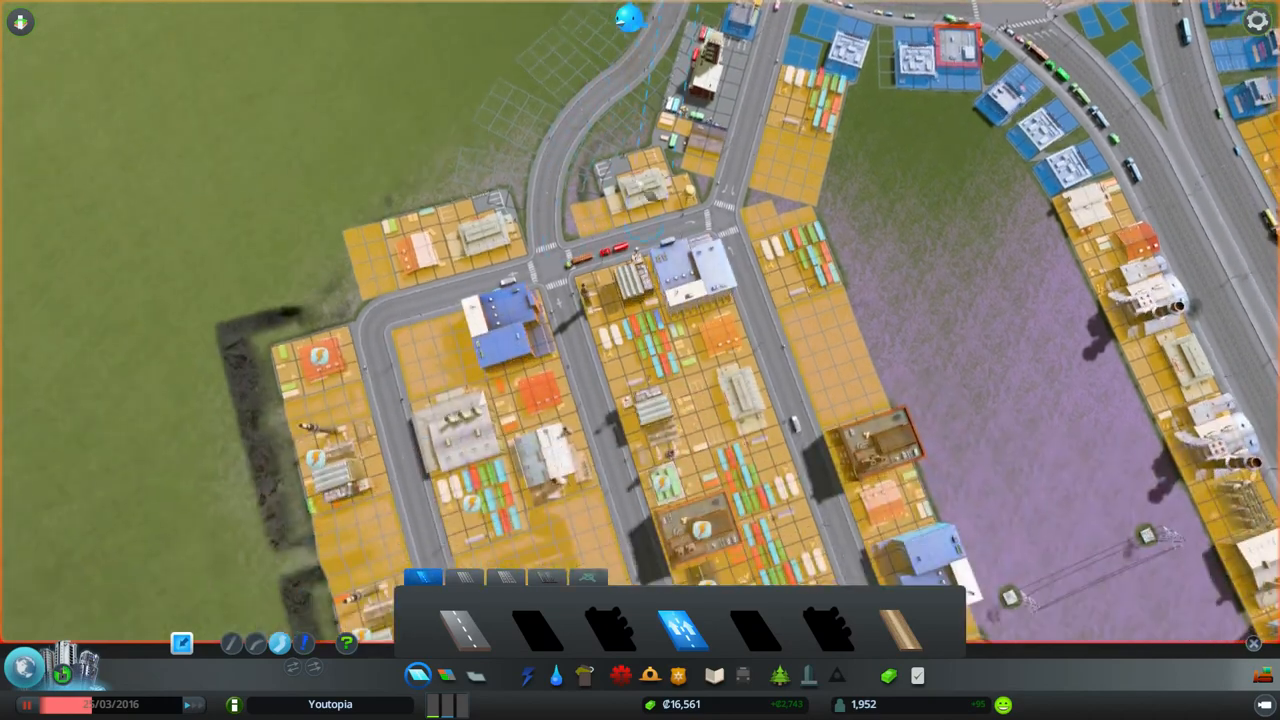
- Zoom out over the new roads and industrial zones south of Rose Ring
scroll(down, 3)
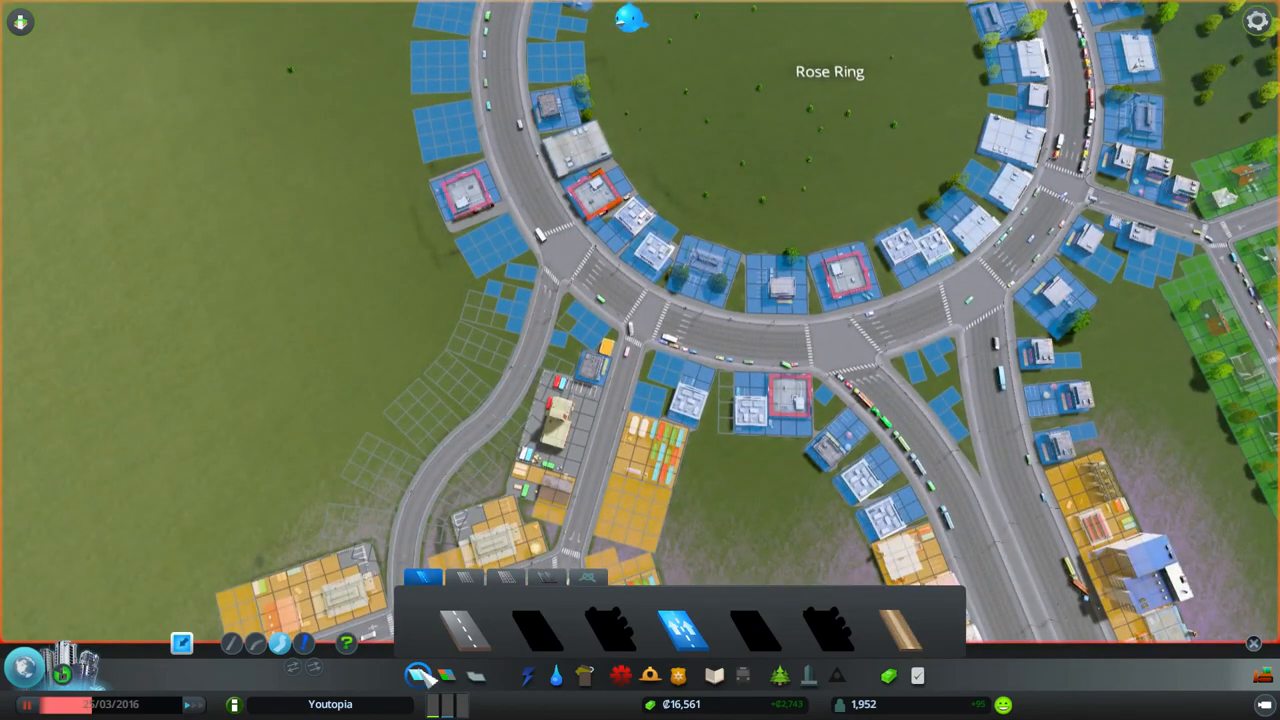
- Put away the road options and switch to Electricity to run power lines toward Entryway Mall
click(447, 675)
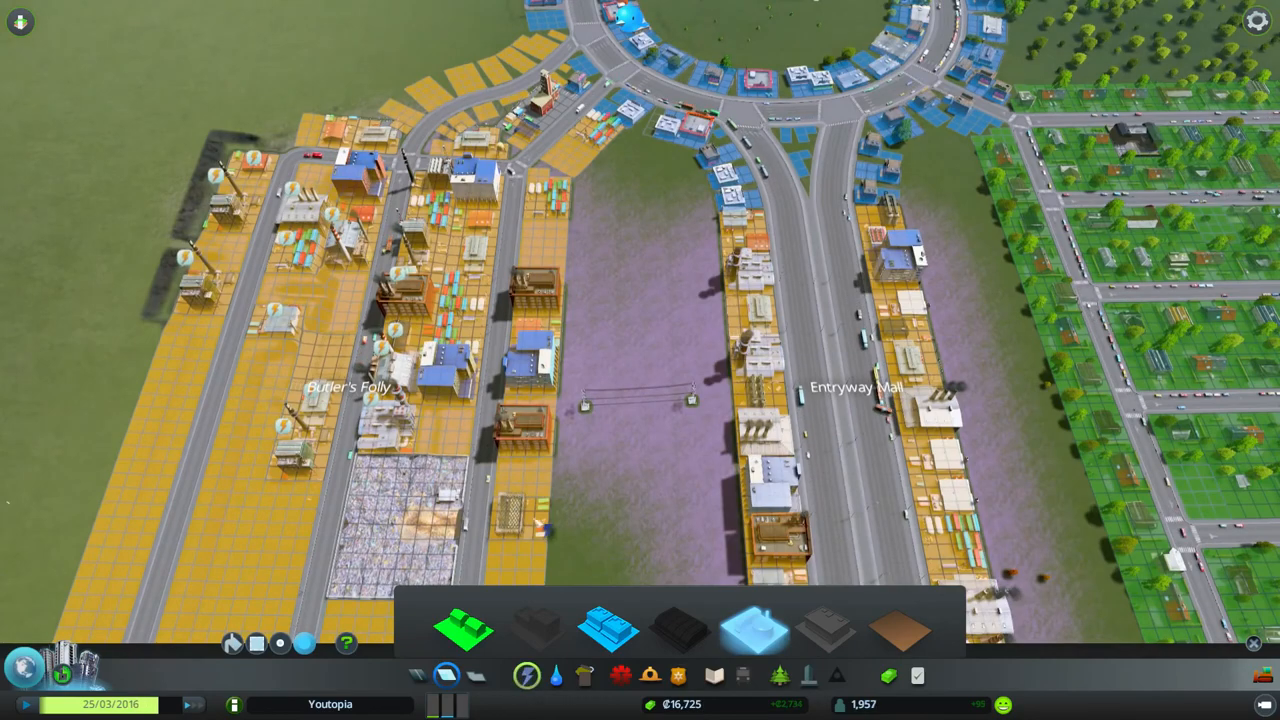
click(526, 676)
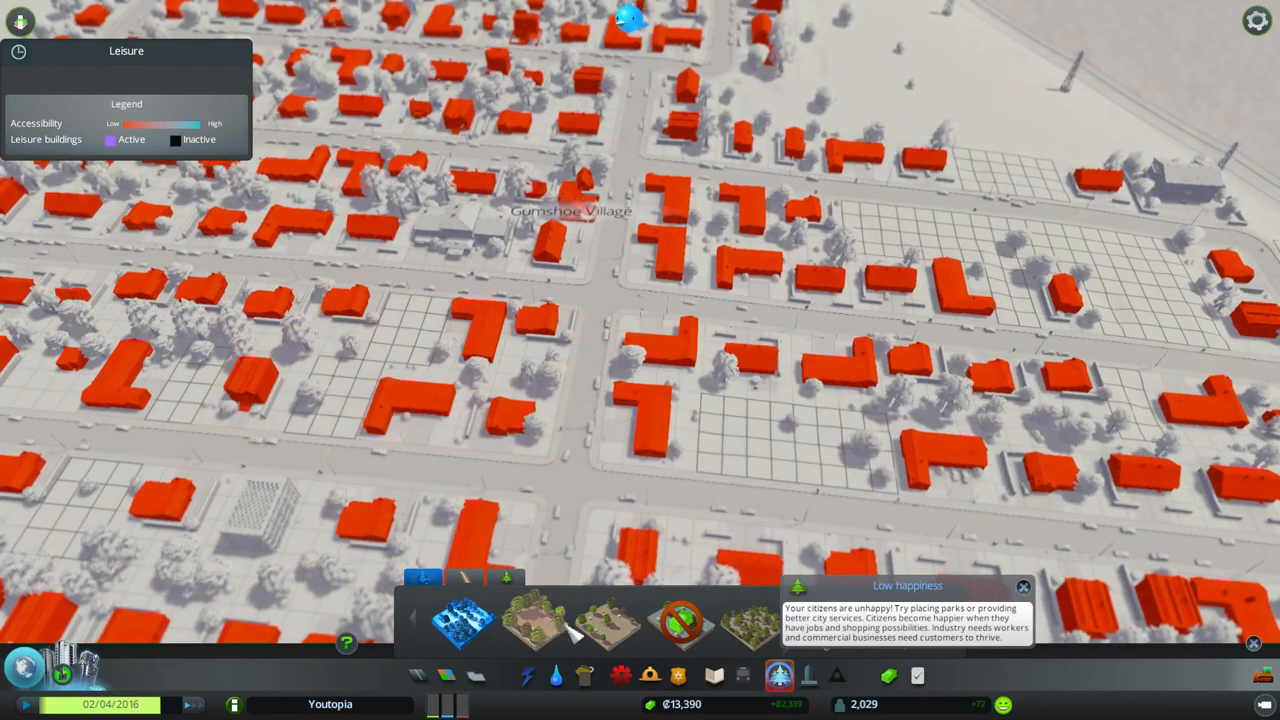
- Dismiss the low-happiness notice and pick a park to place in Gumshoe Village
click(1024, 587)
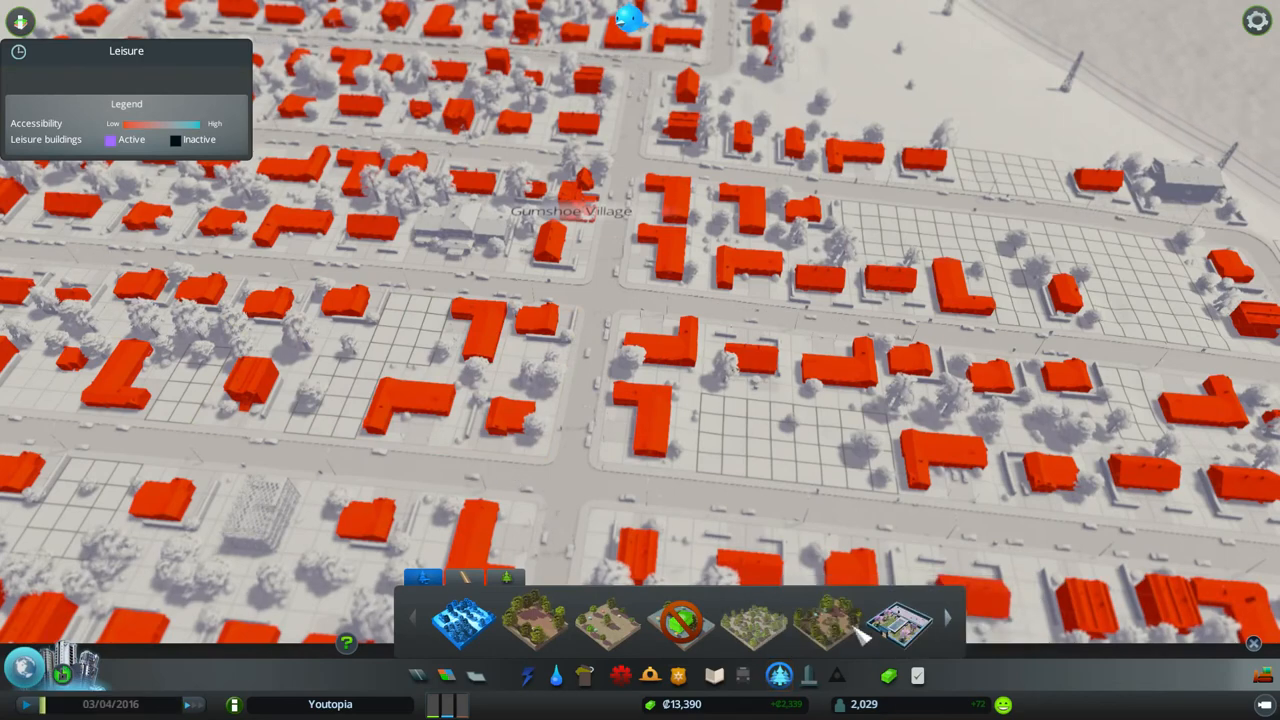
click(390, 320)
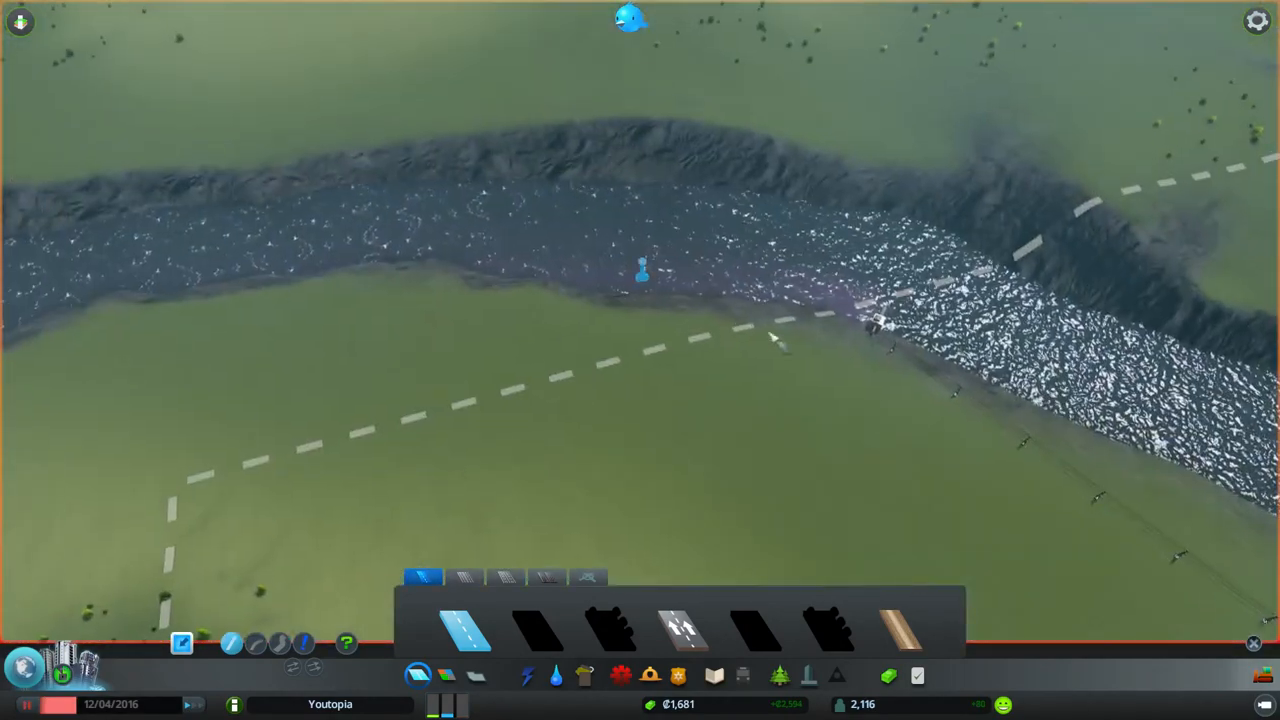
- Bring up the road-building options over the river near the tile border
click(527, 676)
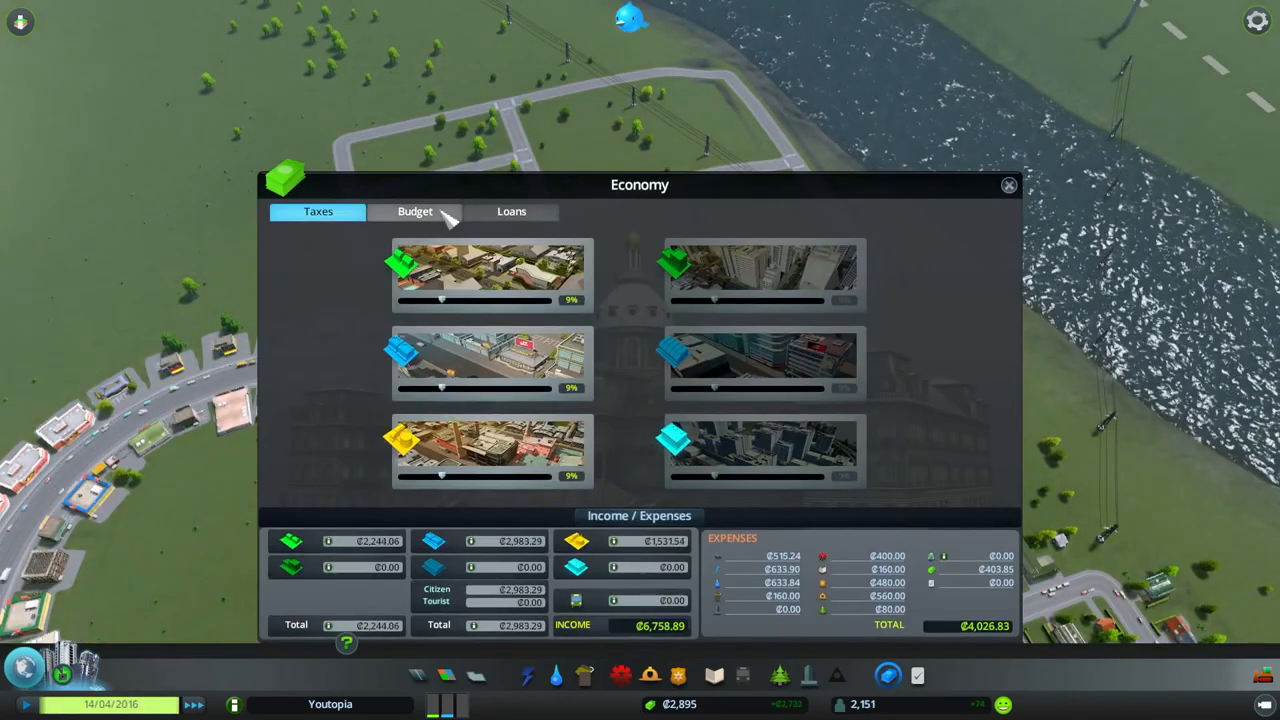
- Check the city's budget and loans at 9% tax rates, then close the Economy overview
click(511, 211)
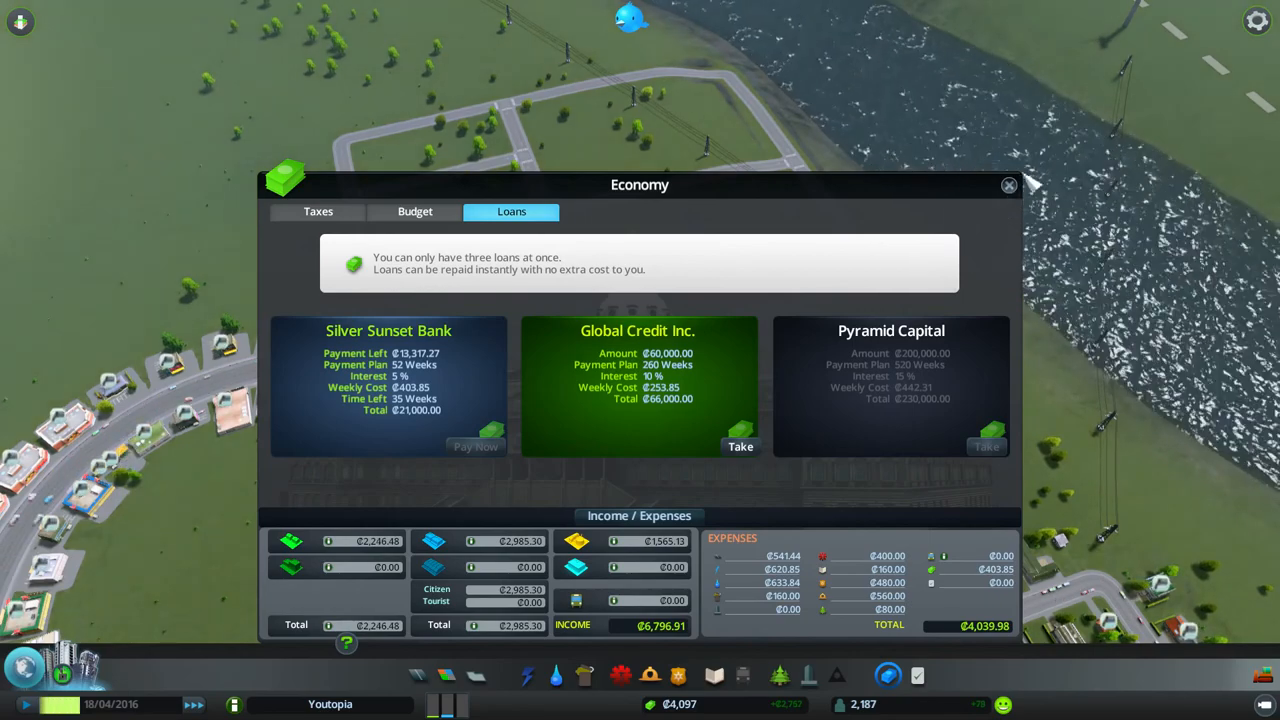
click(1009, 185)
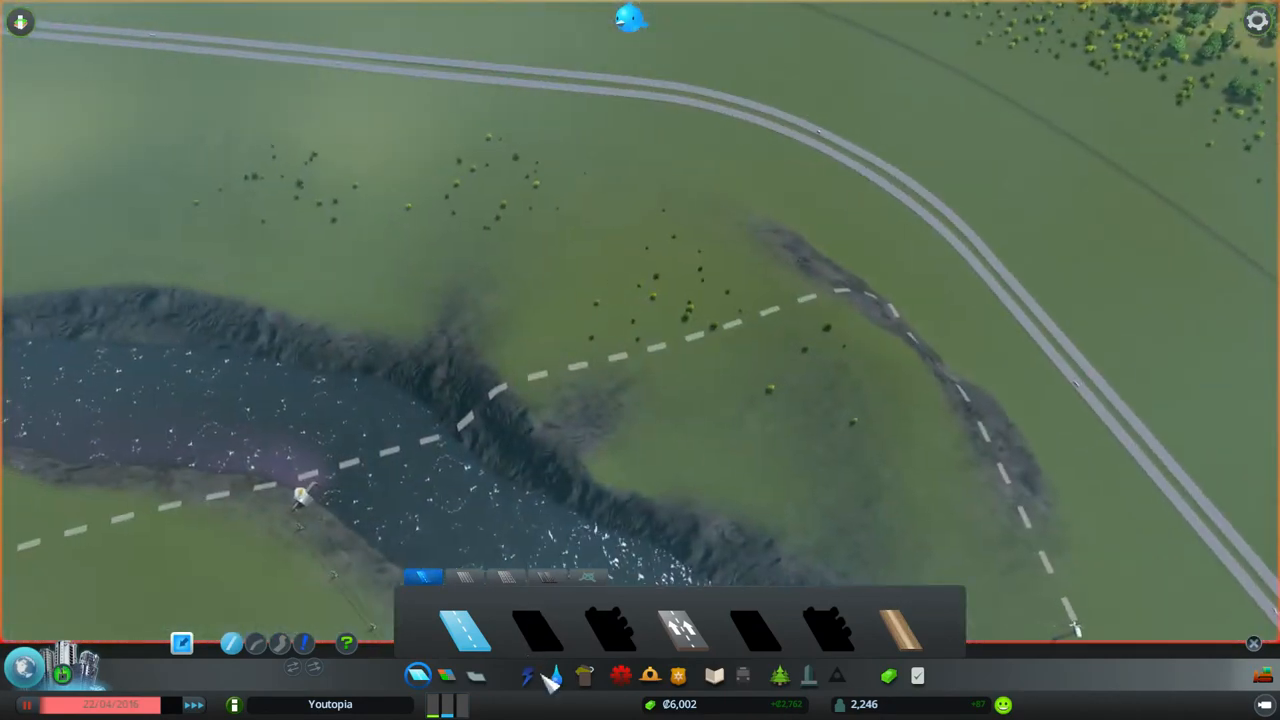
- Toggle the road-building options away and back while panning along the river
click(527, 676)
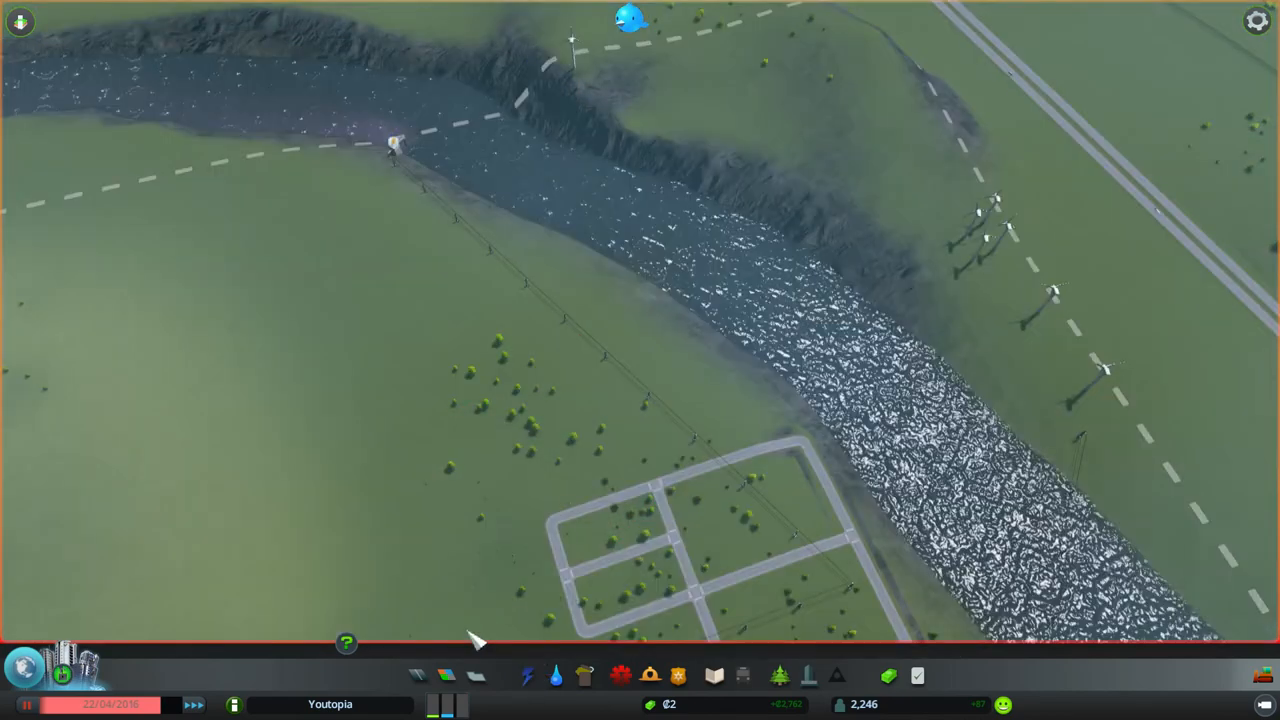
click(527, 675)
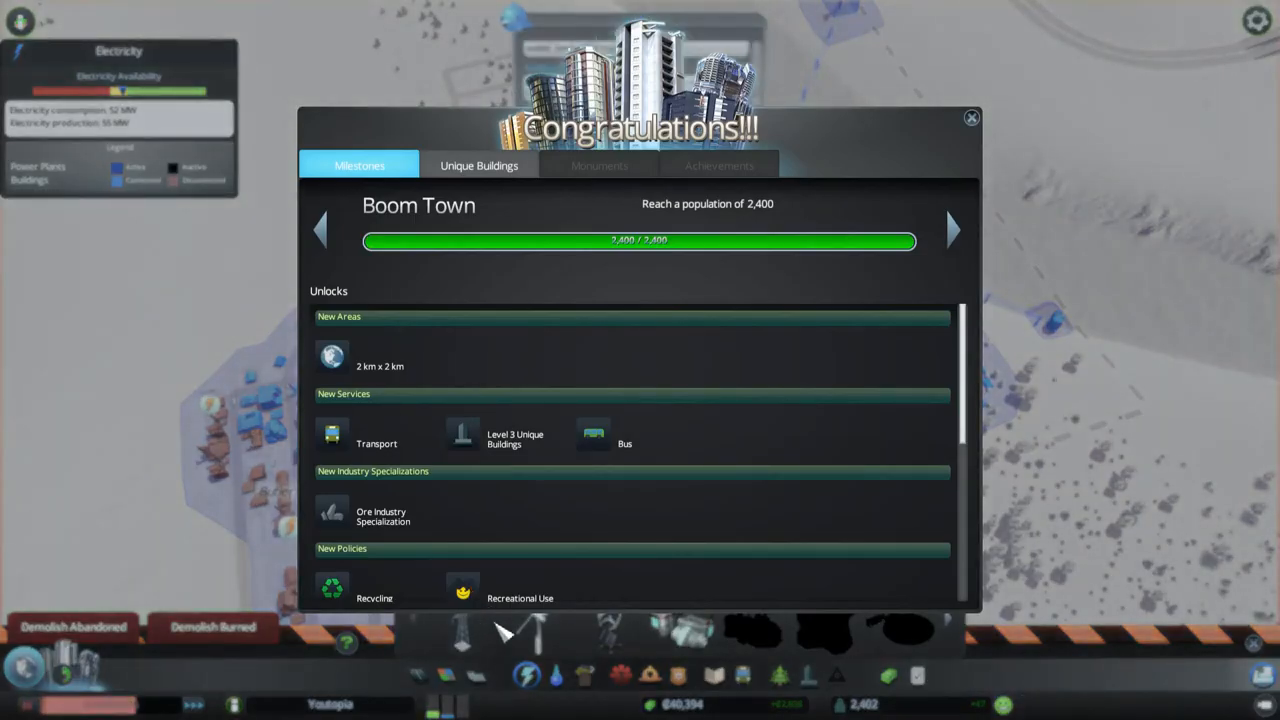
mouse_move(785, 295)
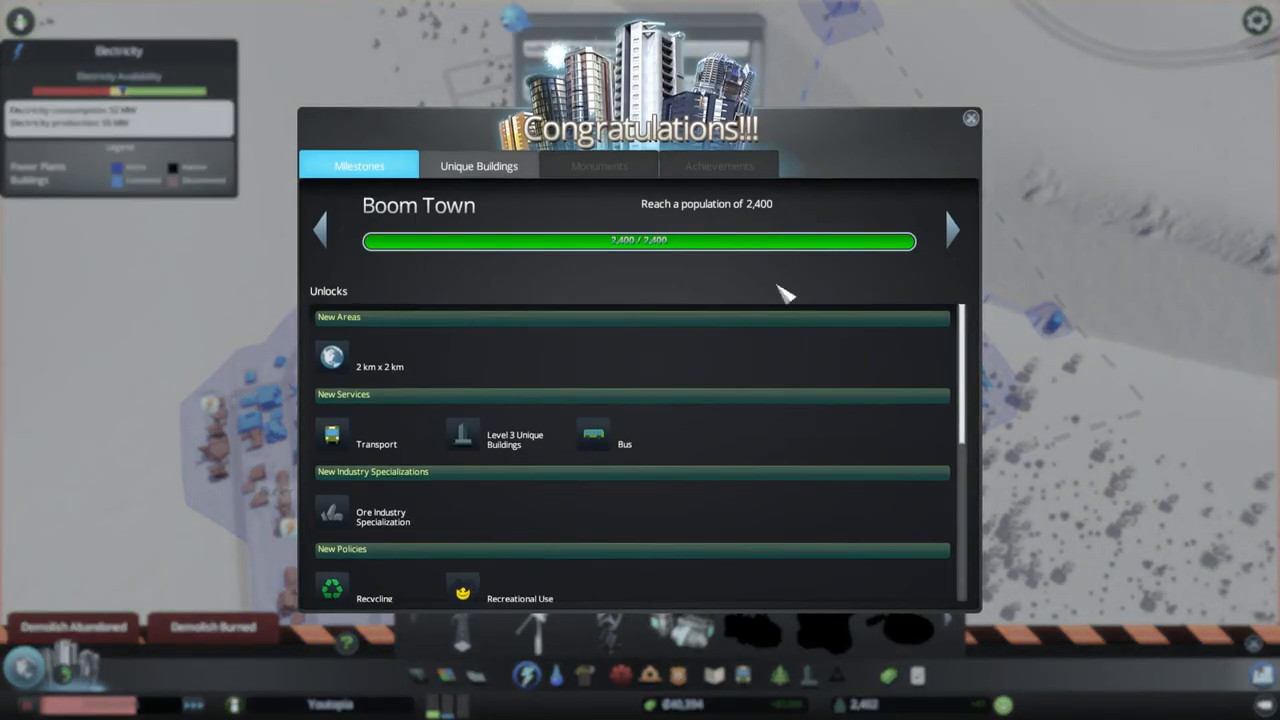
- Dismiss the Boom Town milestone announcement to return to the electricity view
click(969, 118)
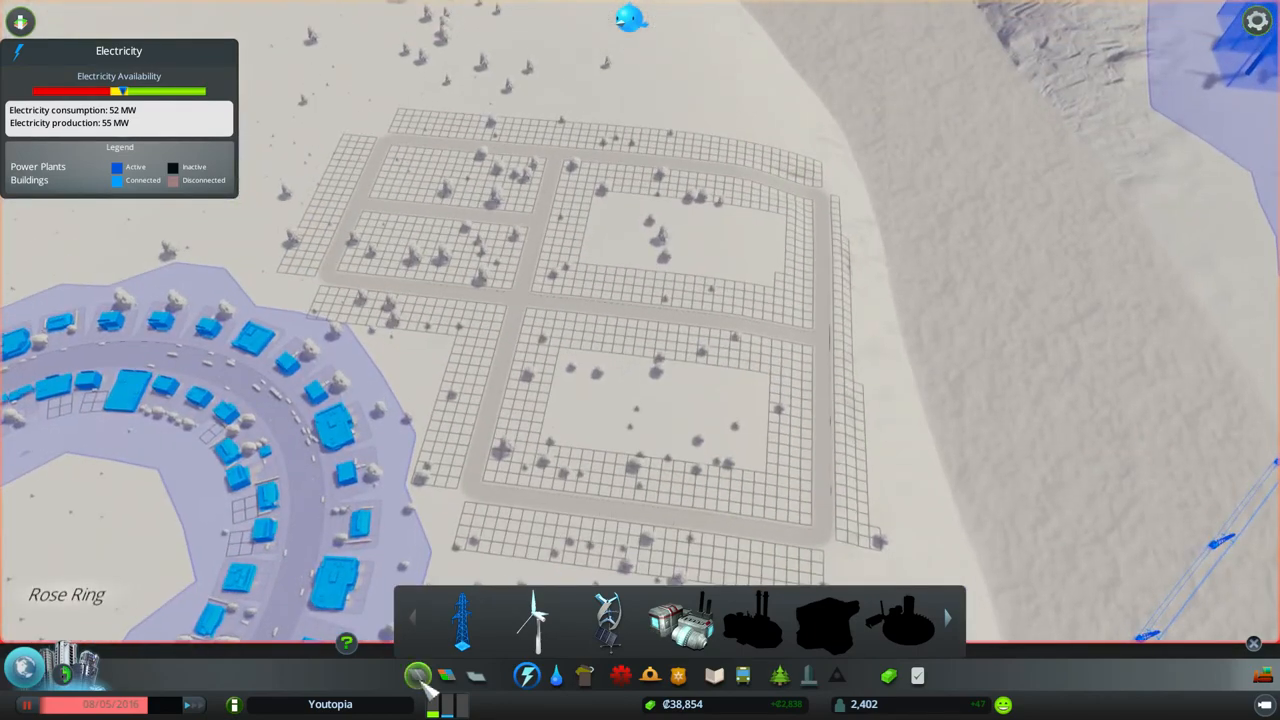
- Lay two-lane roads across the large riverside blocks, one segment costing 320
click(419, 676)
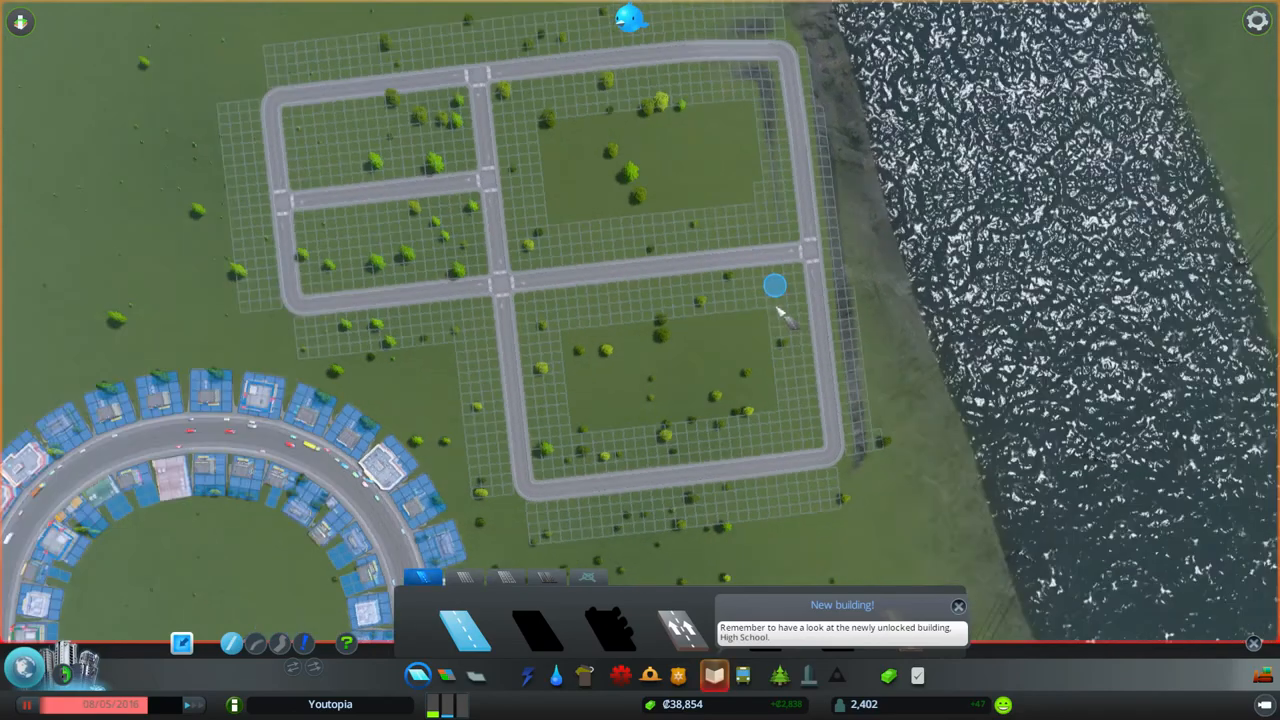
scroll(down, 3)
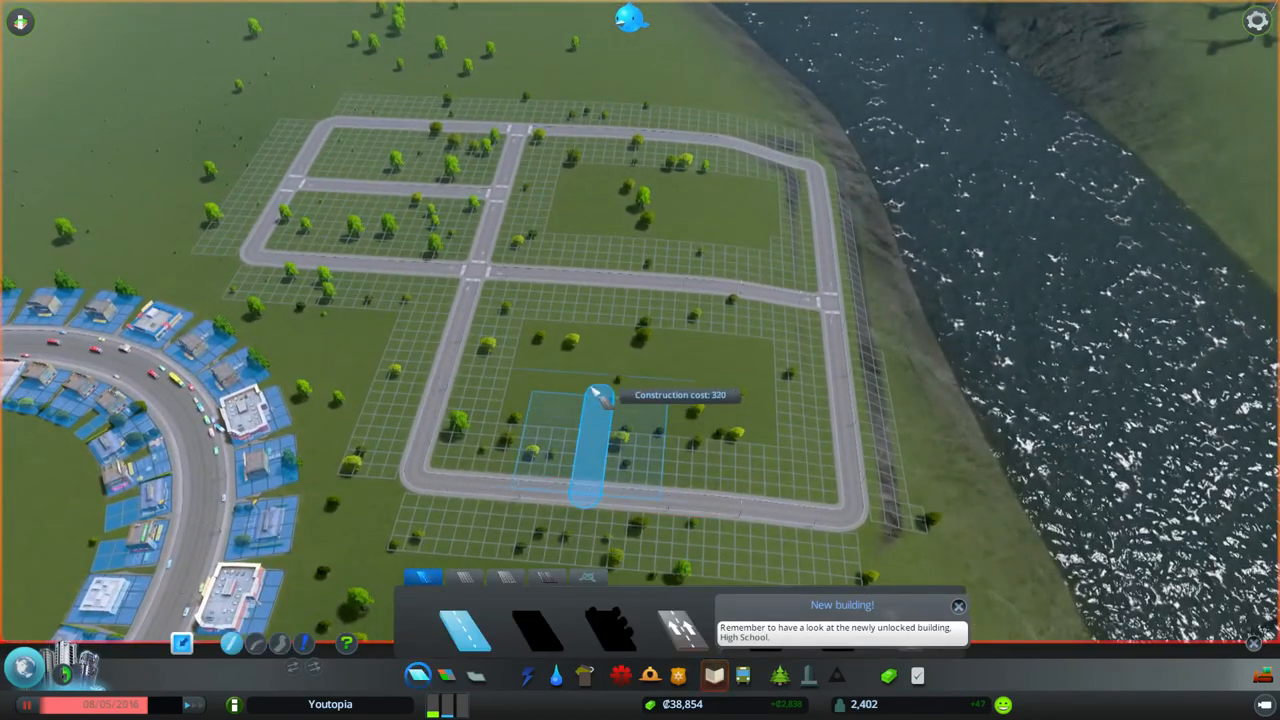
mouse_move(595, 325)
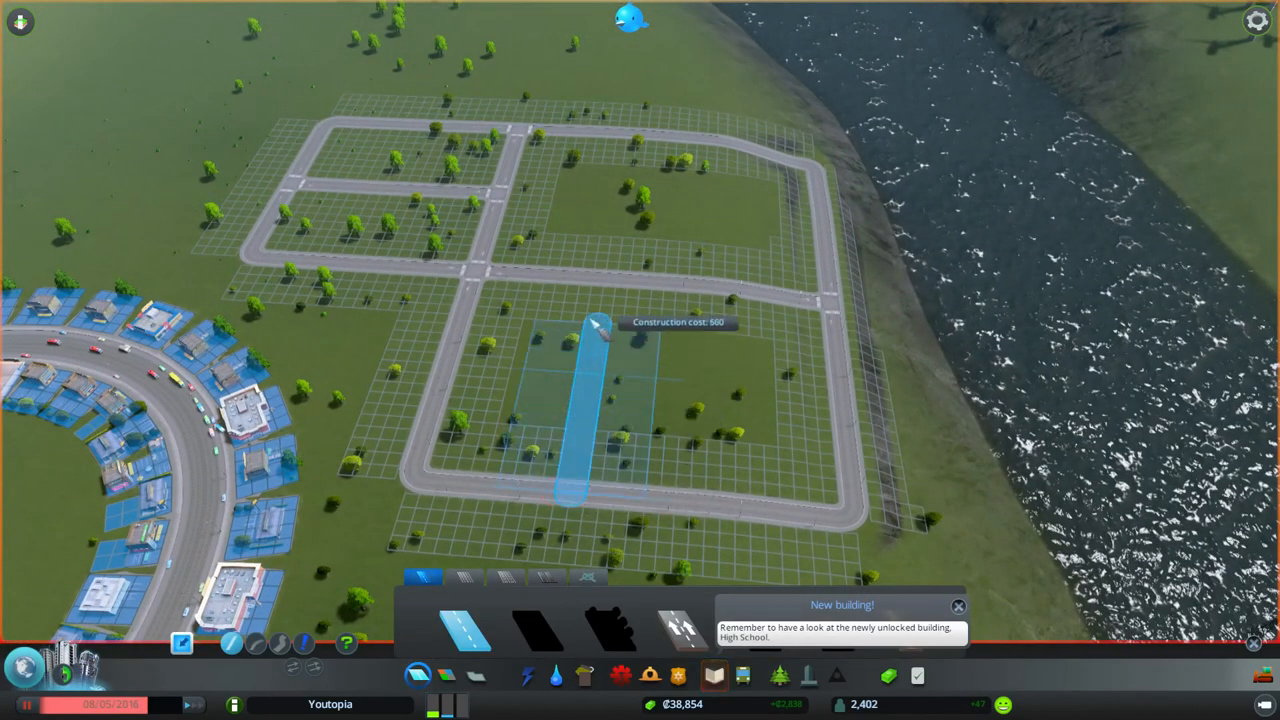
mouse_move(560, 400)
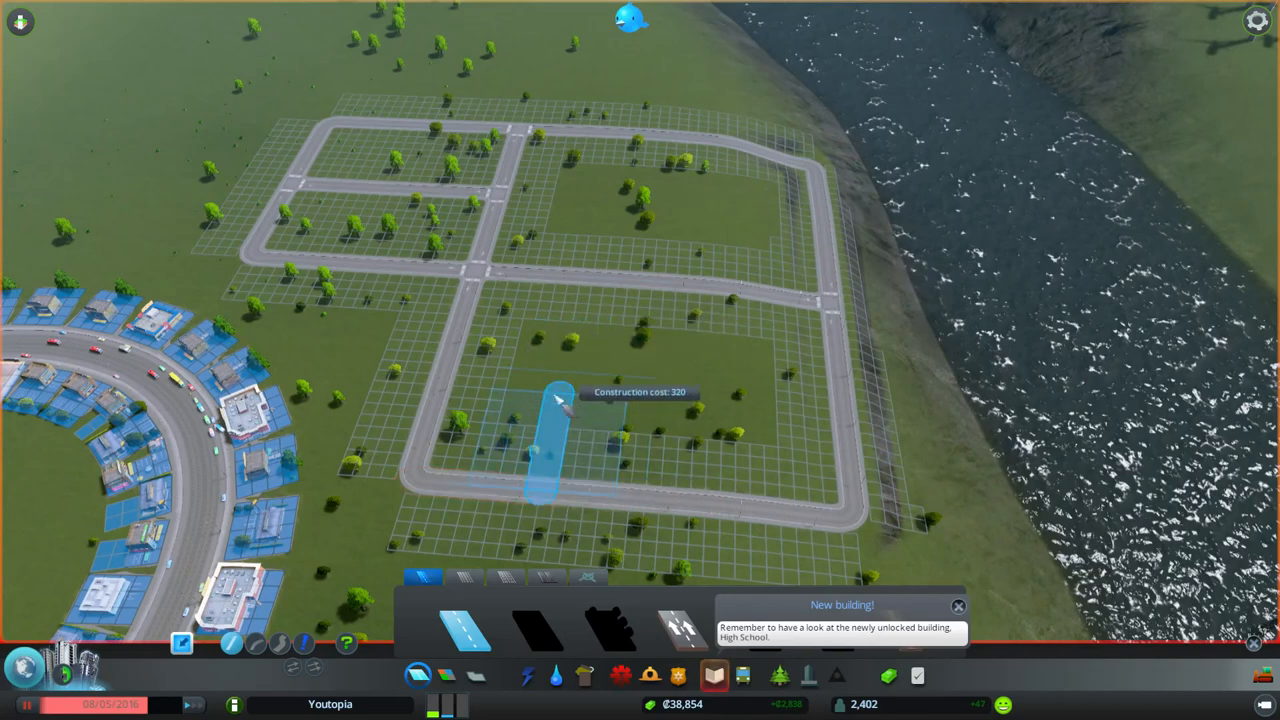
mouse_move(583, 362)
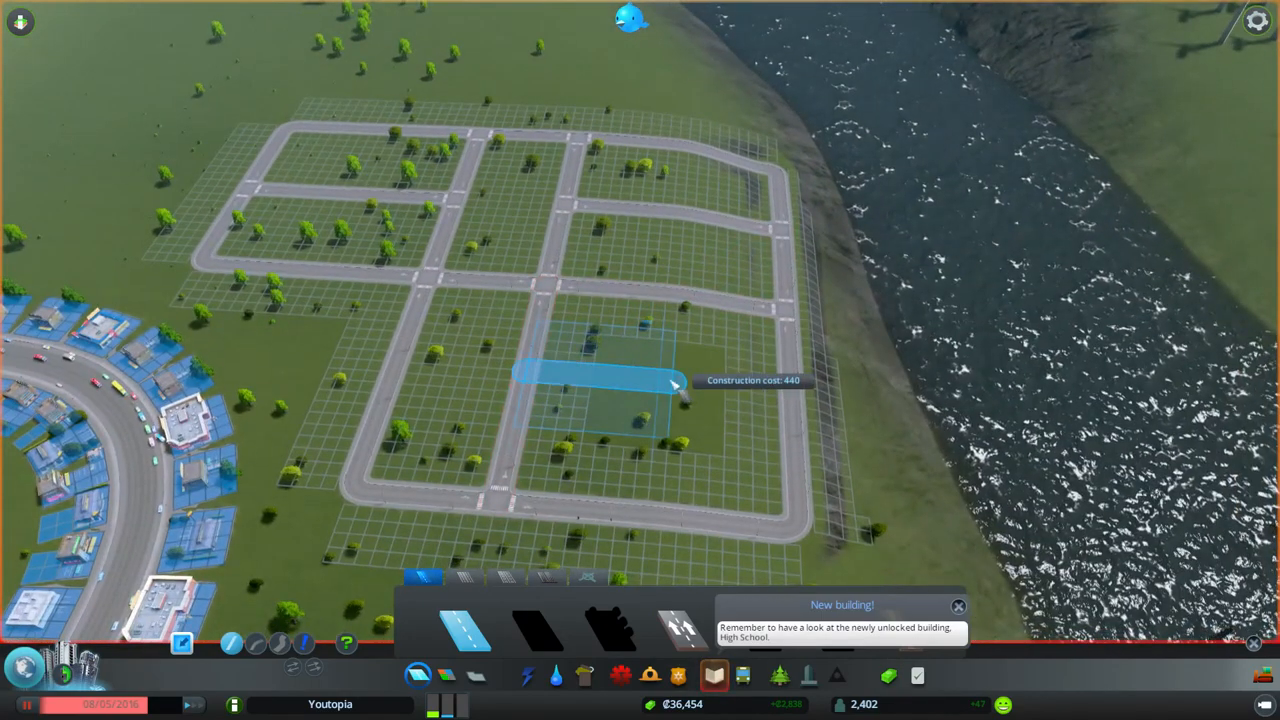
mouse_move(790, 415)
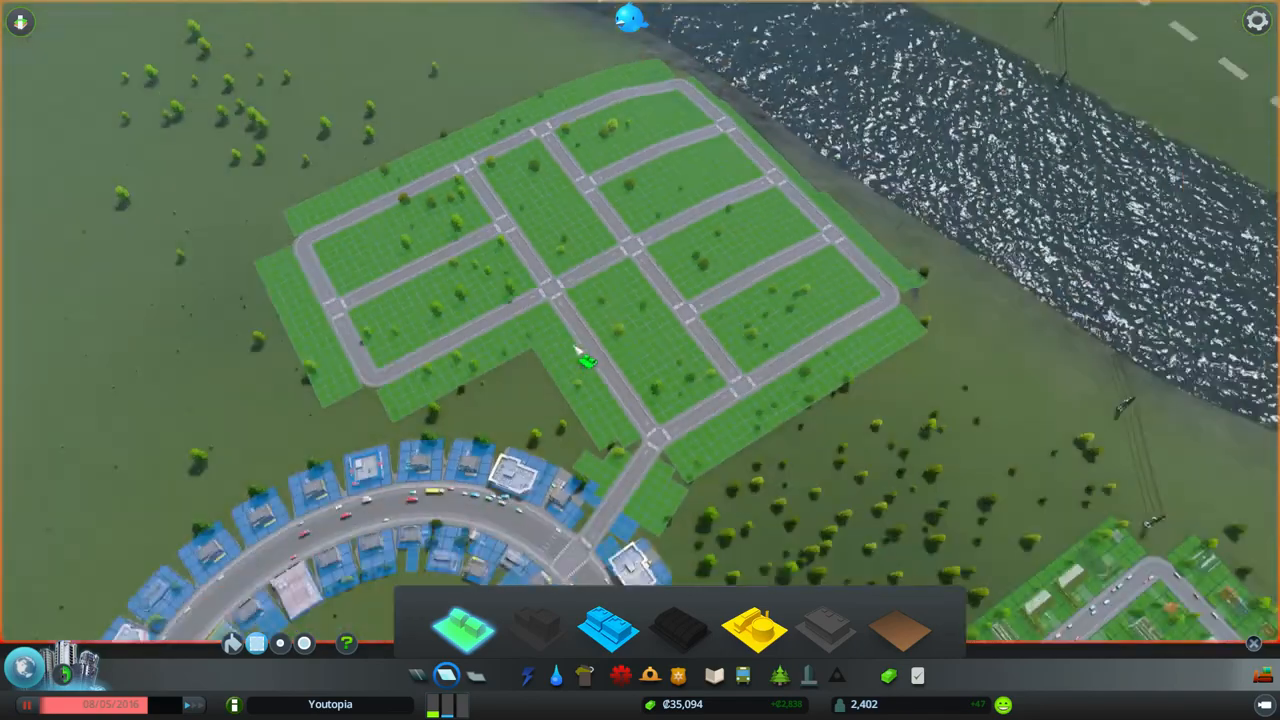
- Paint low-density residential along the new streets between Rose Ring and the river
scroll(down, 3)
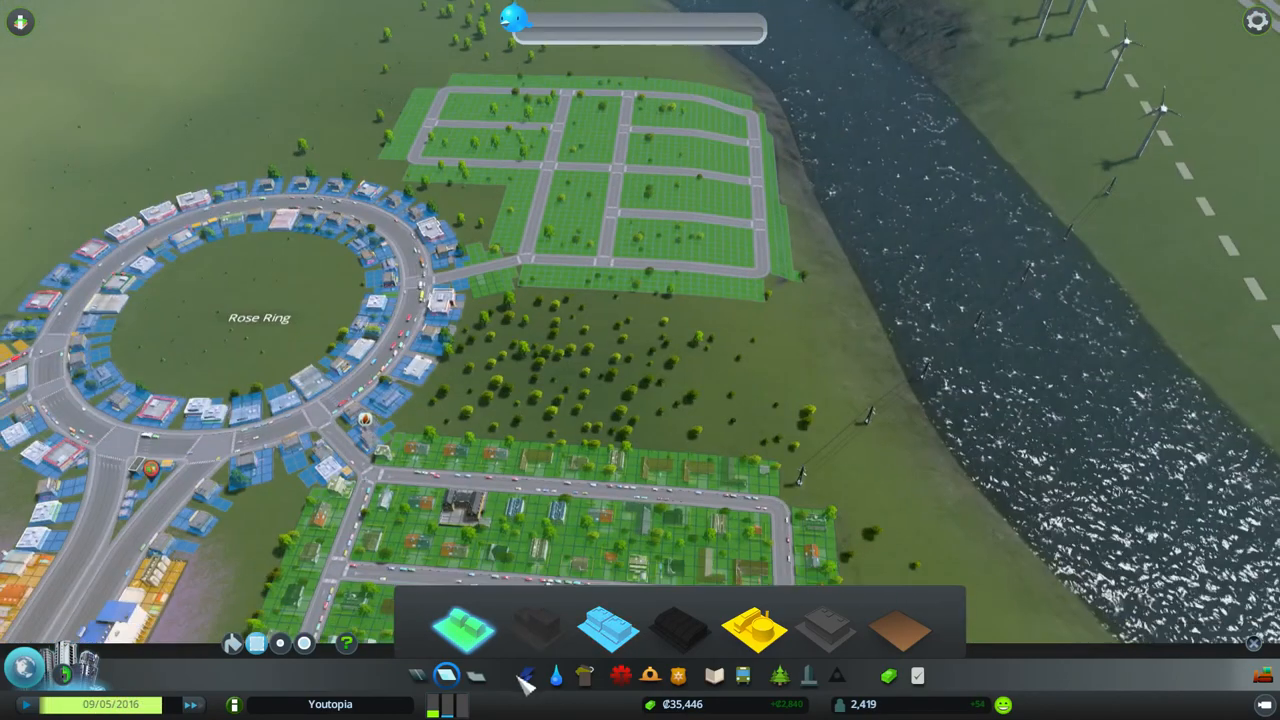
click(555, 676)
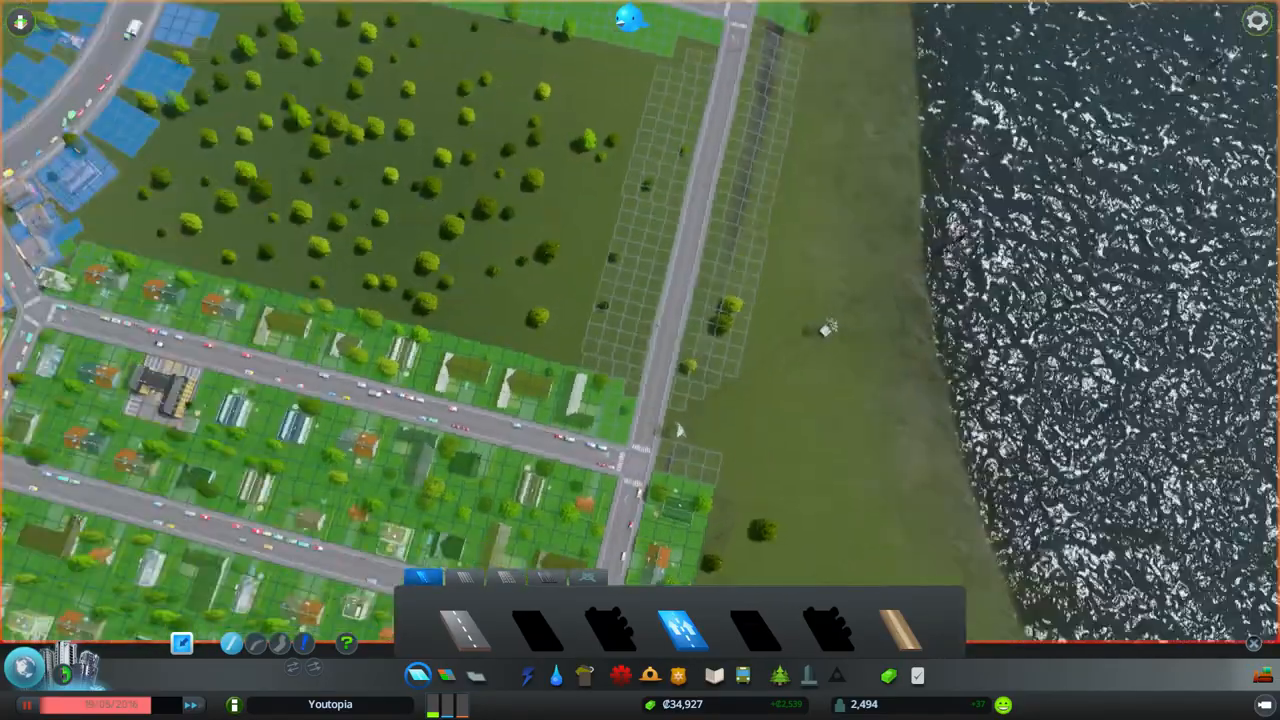
scroll(down, 3)
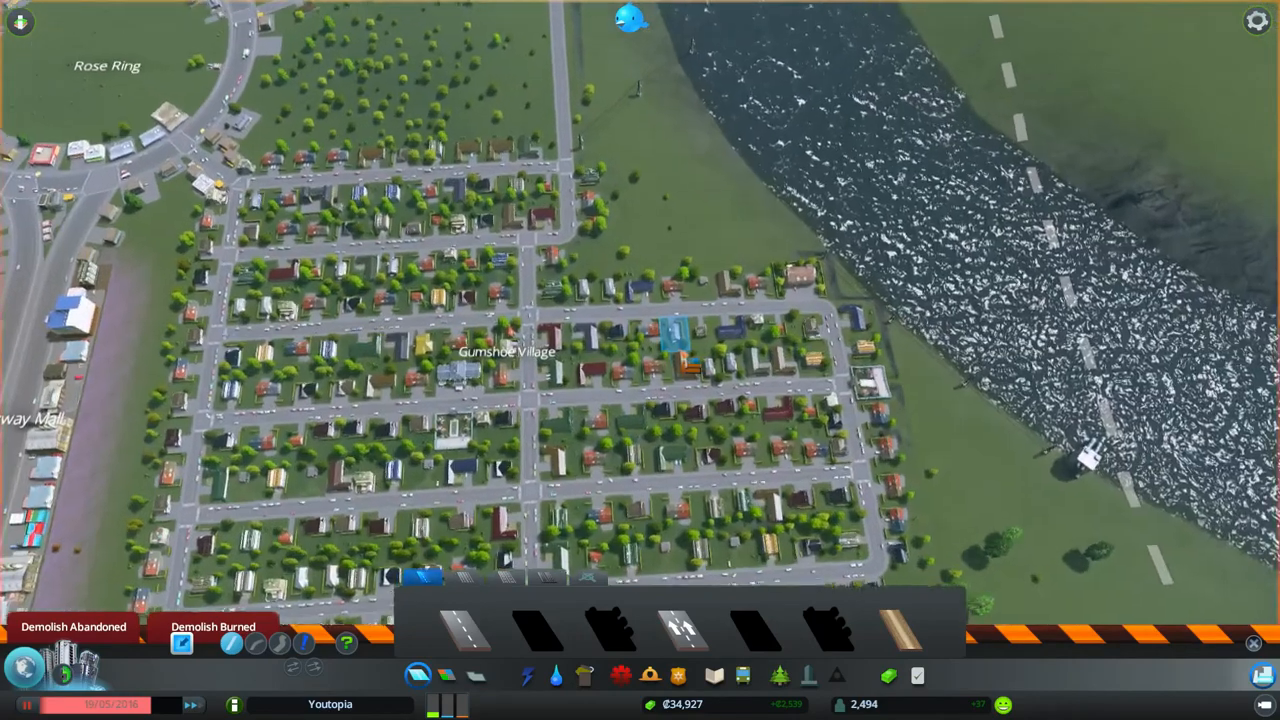
click(527, 675)
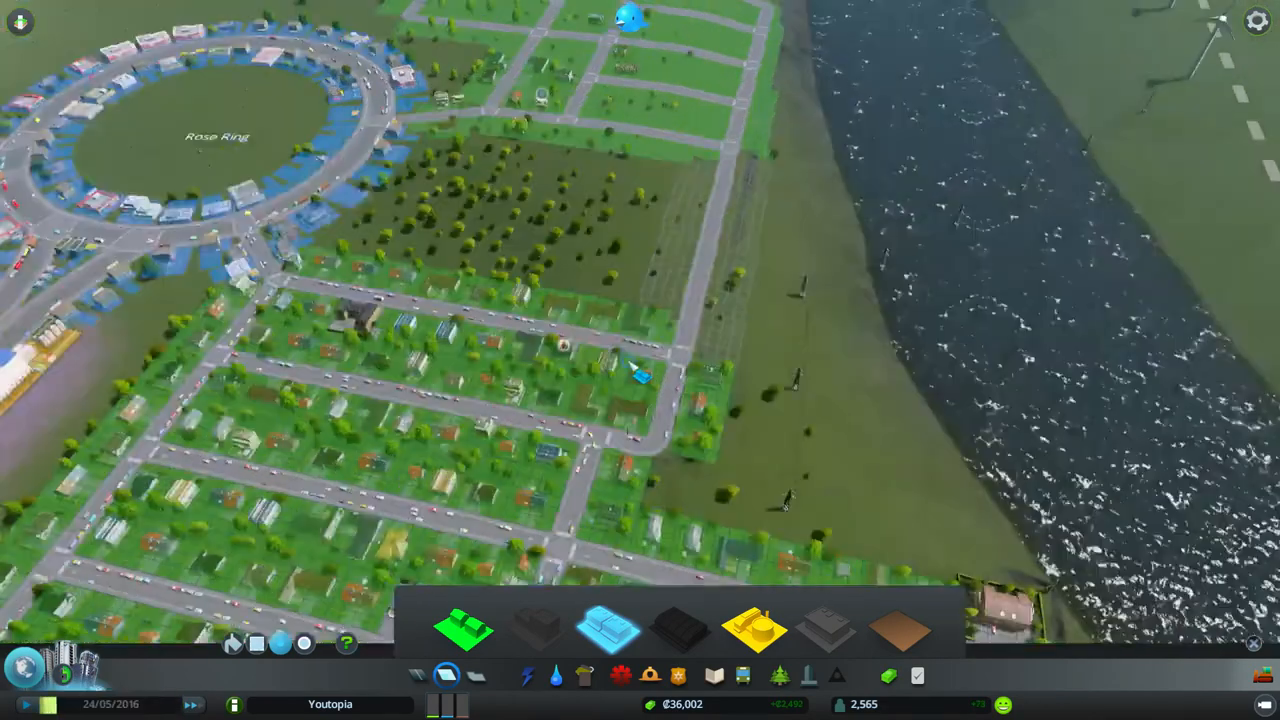
- Zone low-density commercial on both sides of the riverside road by the wooded plot
click(527, 676)
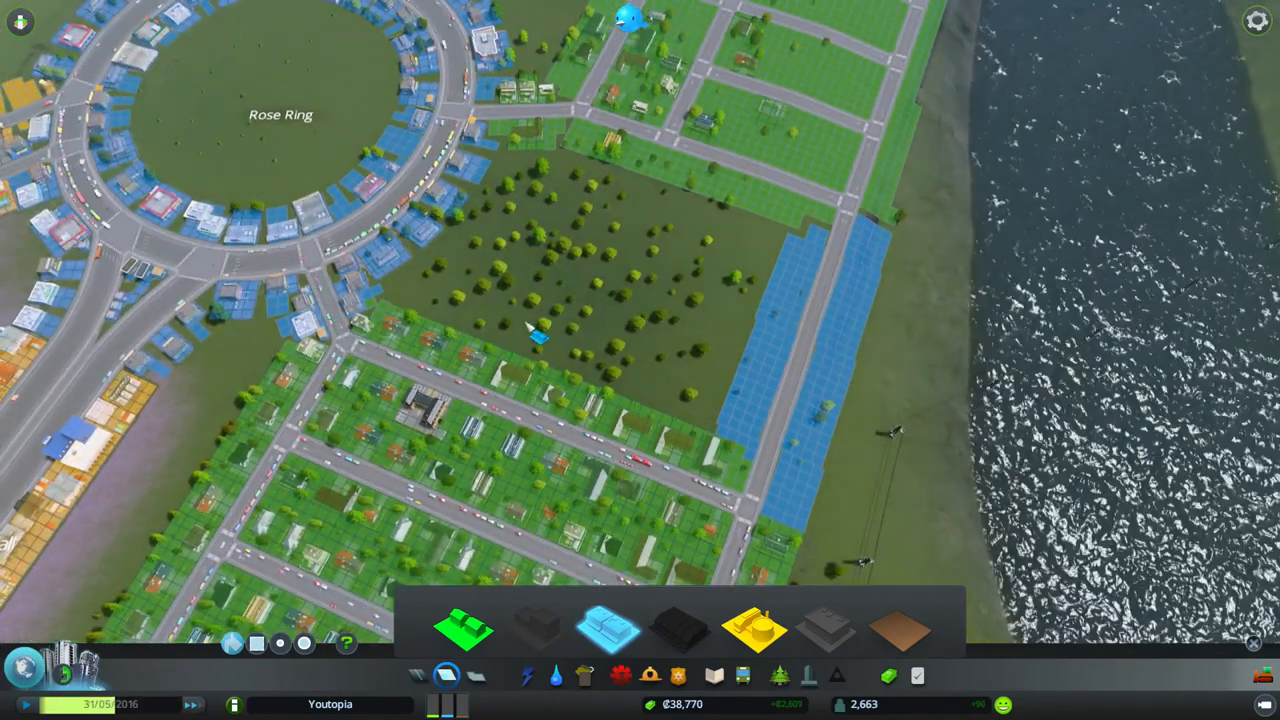
scroll(down, 3)
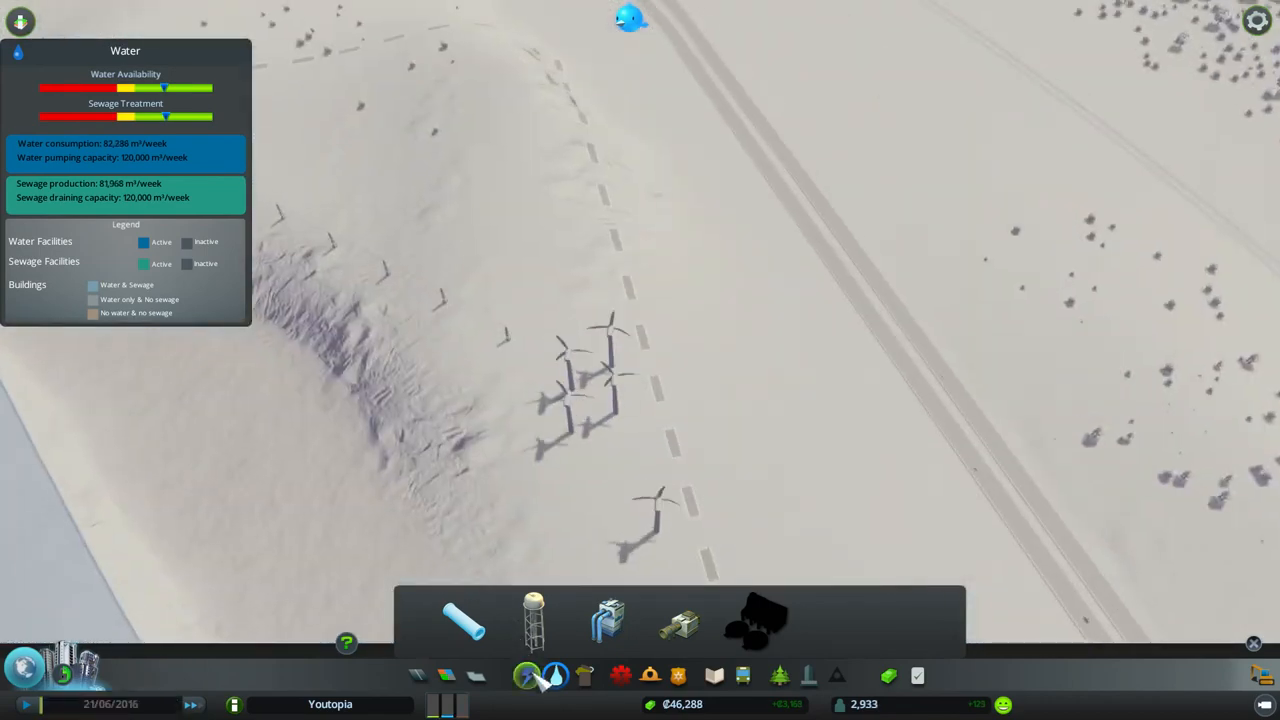
- Place two more wind turbines beside the wind farm near the highway
click(527, 675)
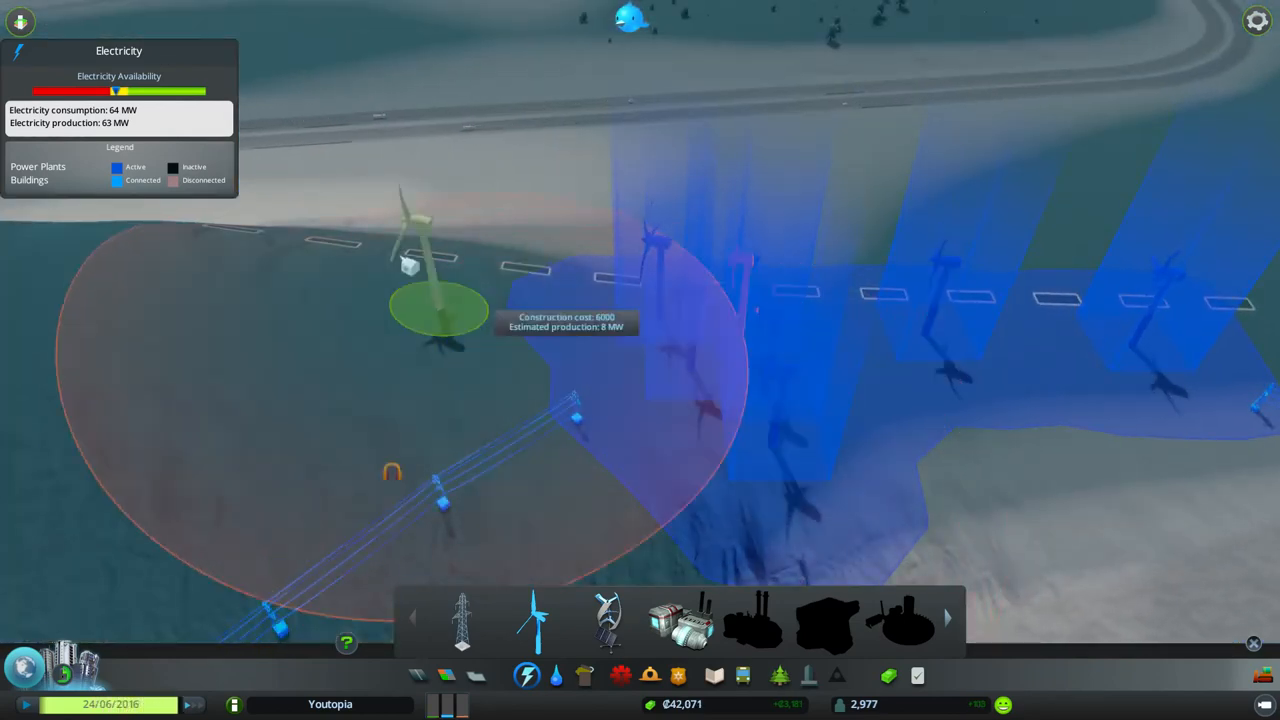
mouse_move(483, 160)
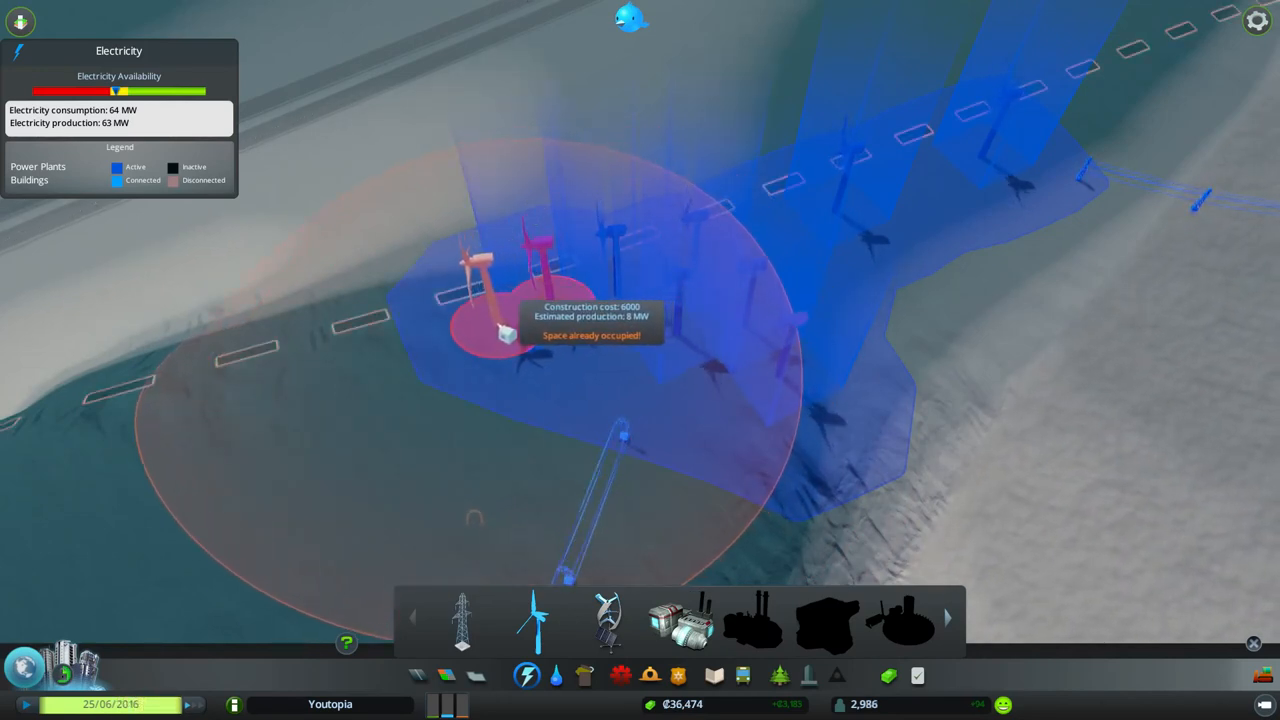
click(463, 250)
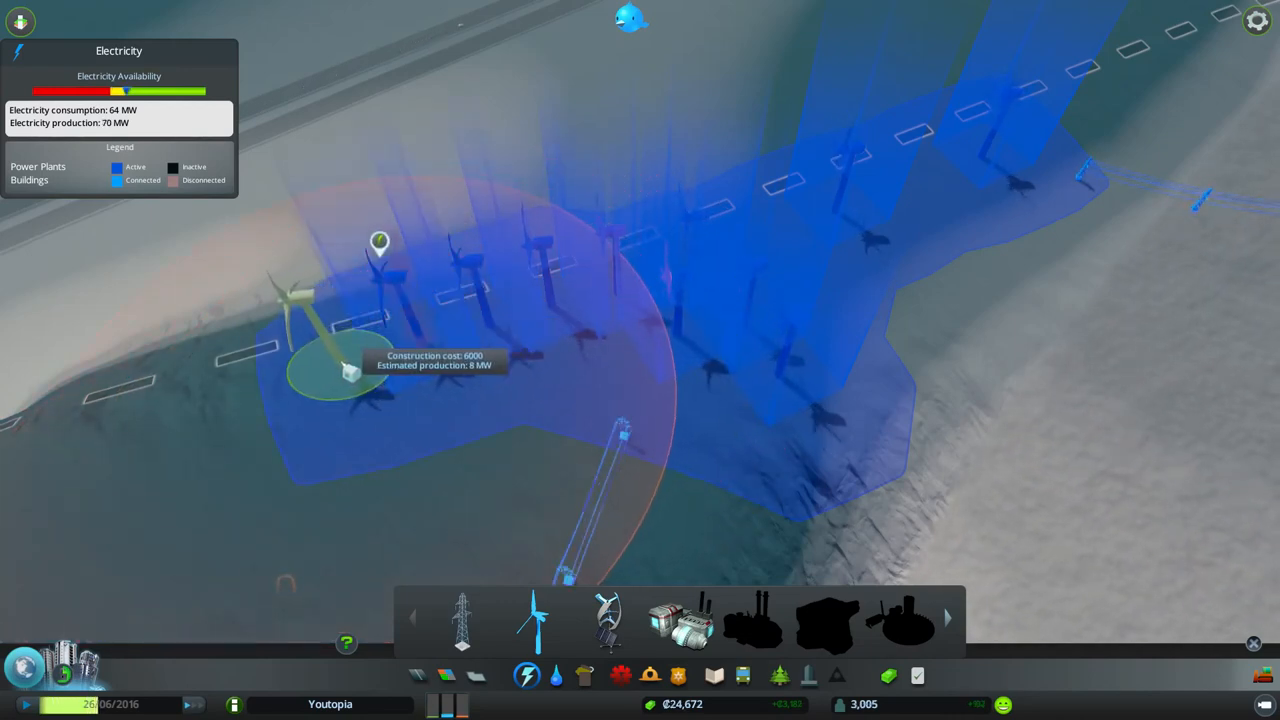
click(350, 372)
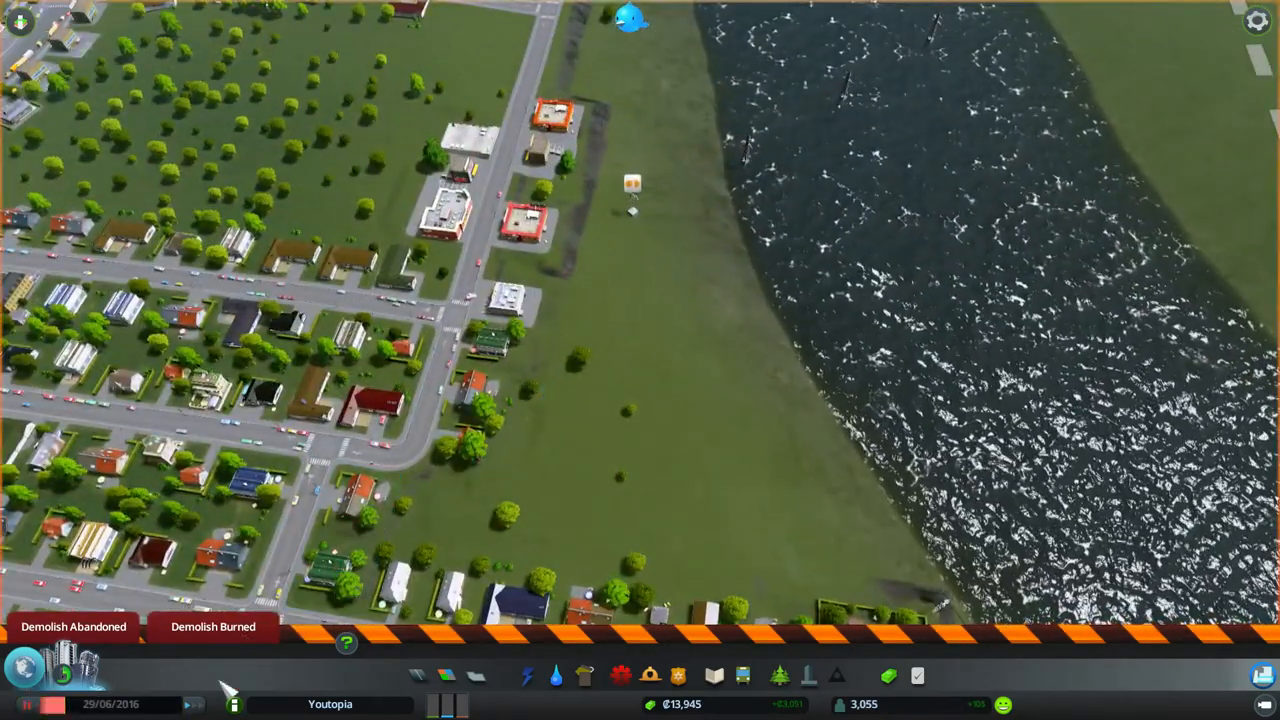
- Run a power line from the riverside shops to the nearest wind-farm pylon
click(527, 675)
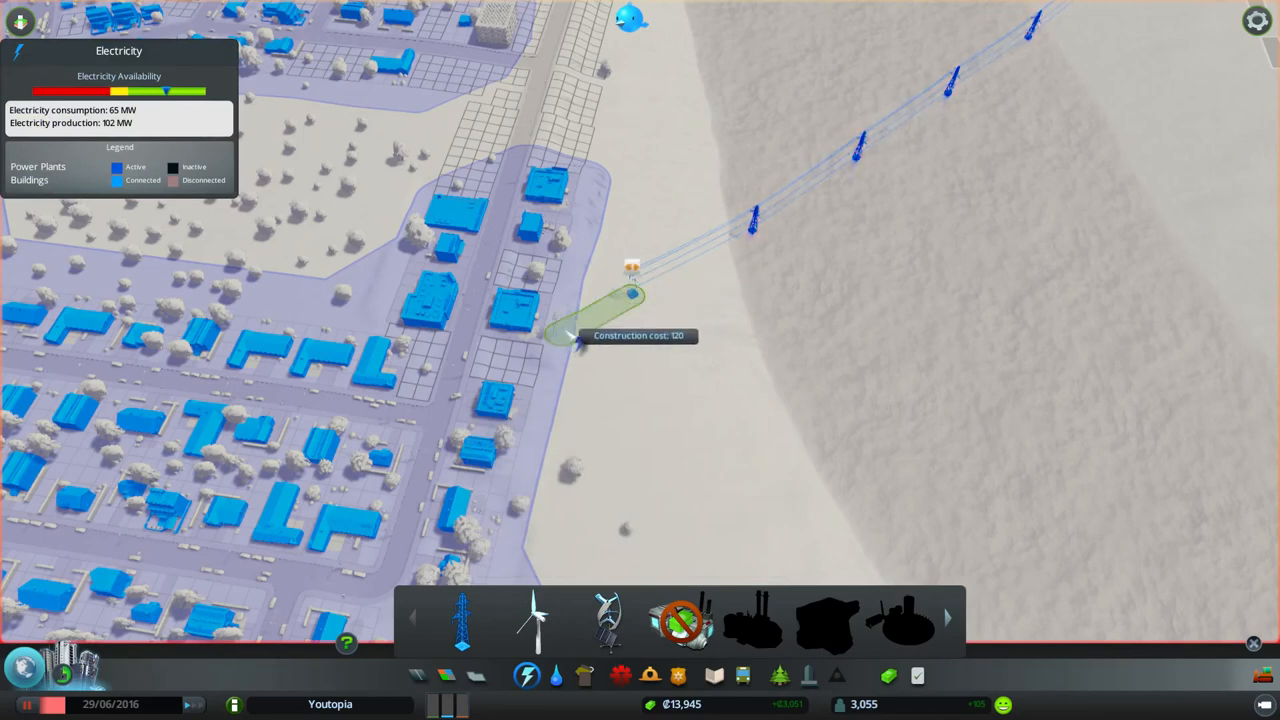
mouse_move(690, 305)
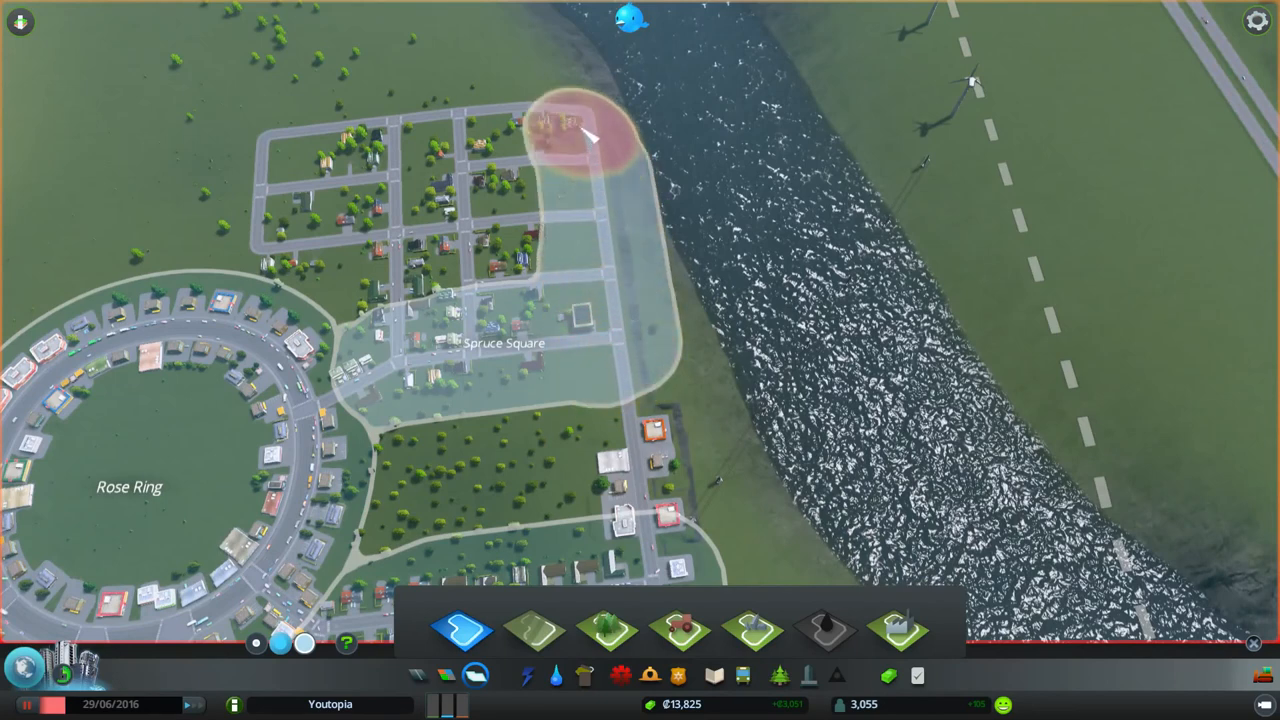
mouse_move(350, 135)
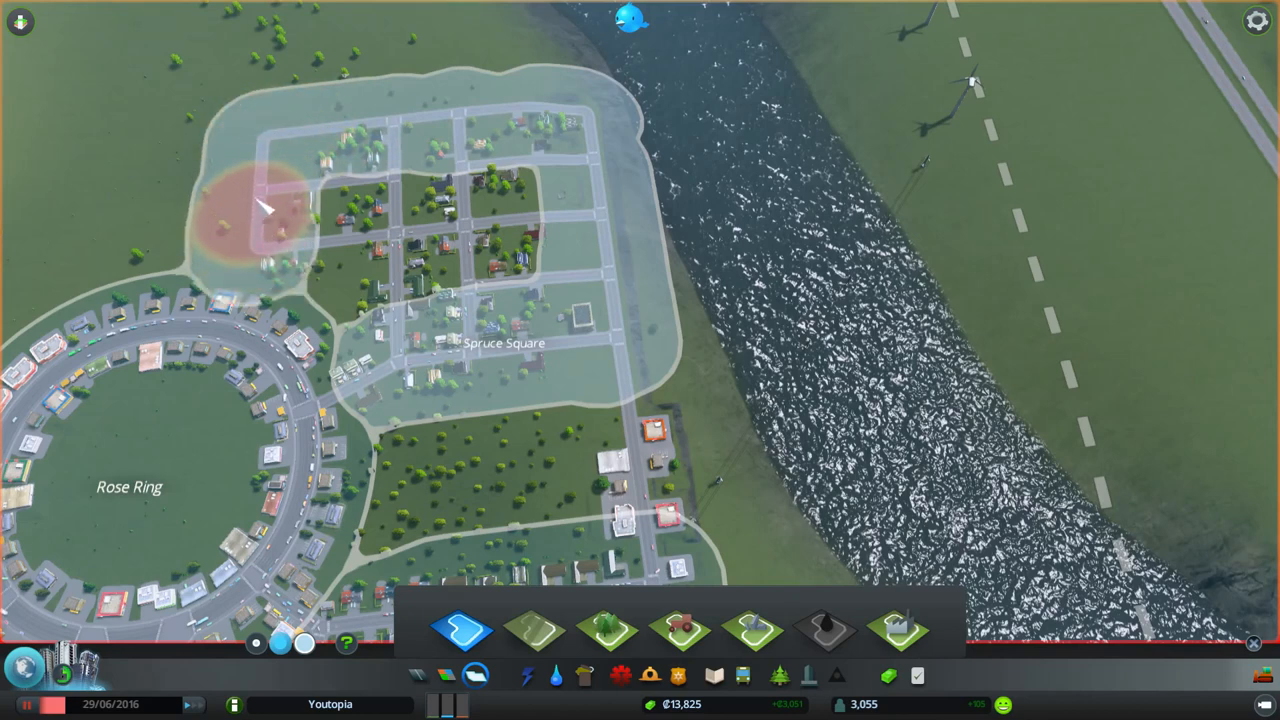
mouse_move(415, 130)
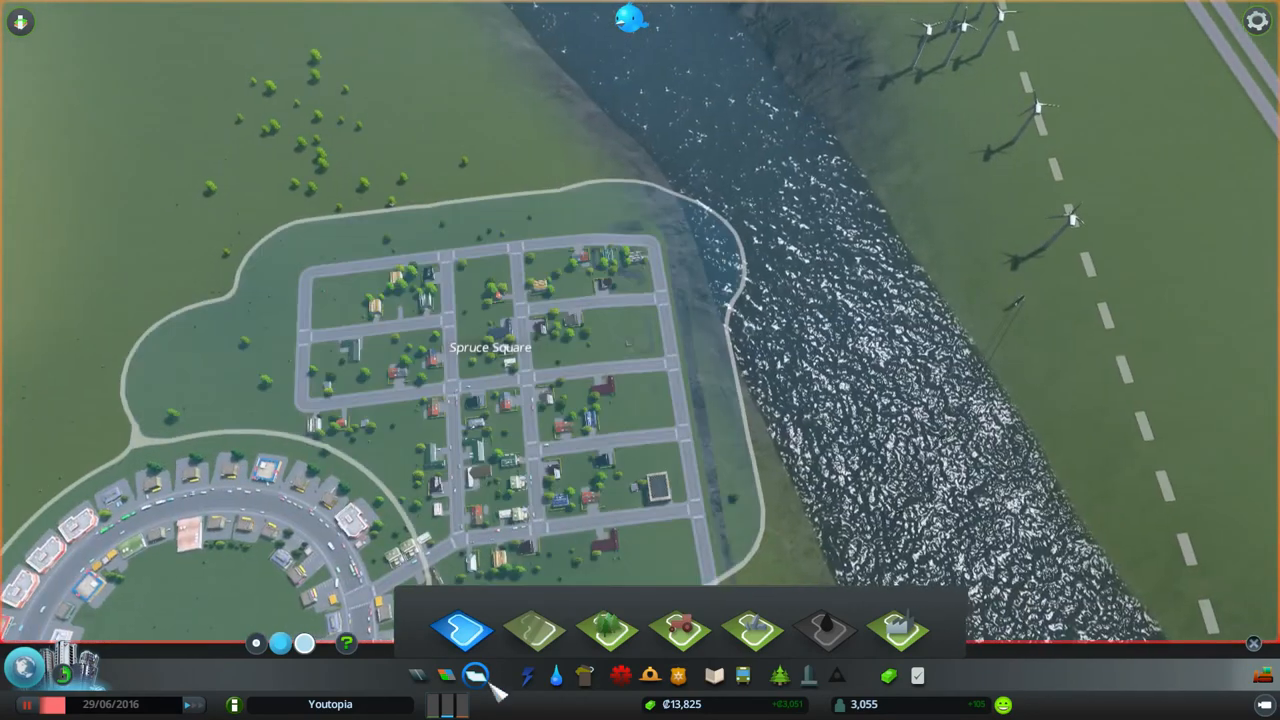
- Paint a district over the whole Spruce Square street grid beside the river
click(490, 347)
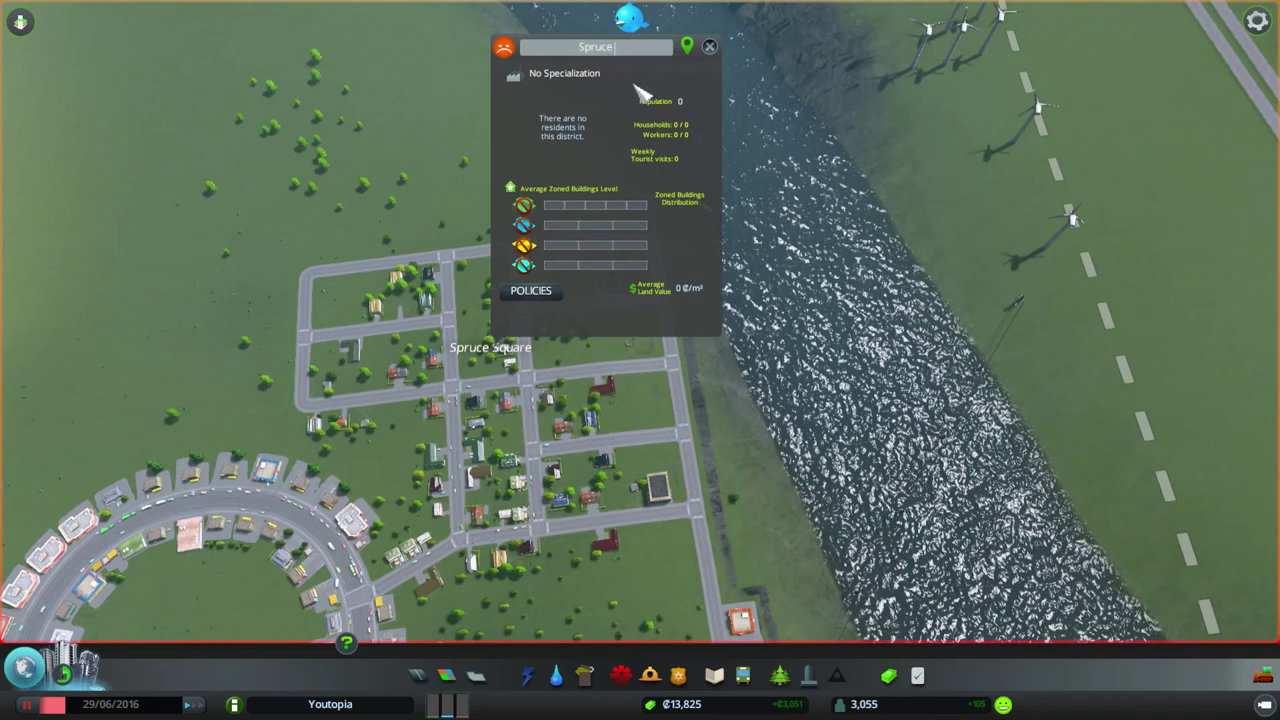
- Rename the riverside district to Spruce Springsteen
text(Springsteen)
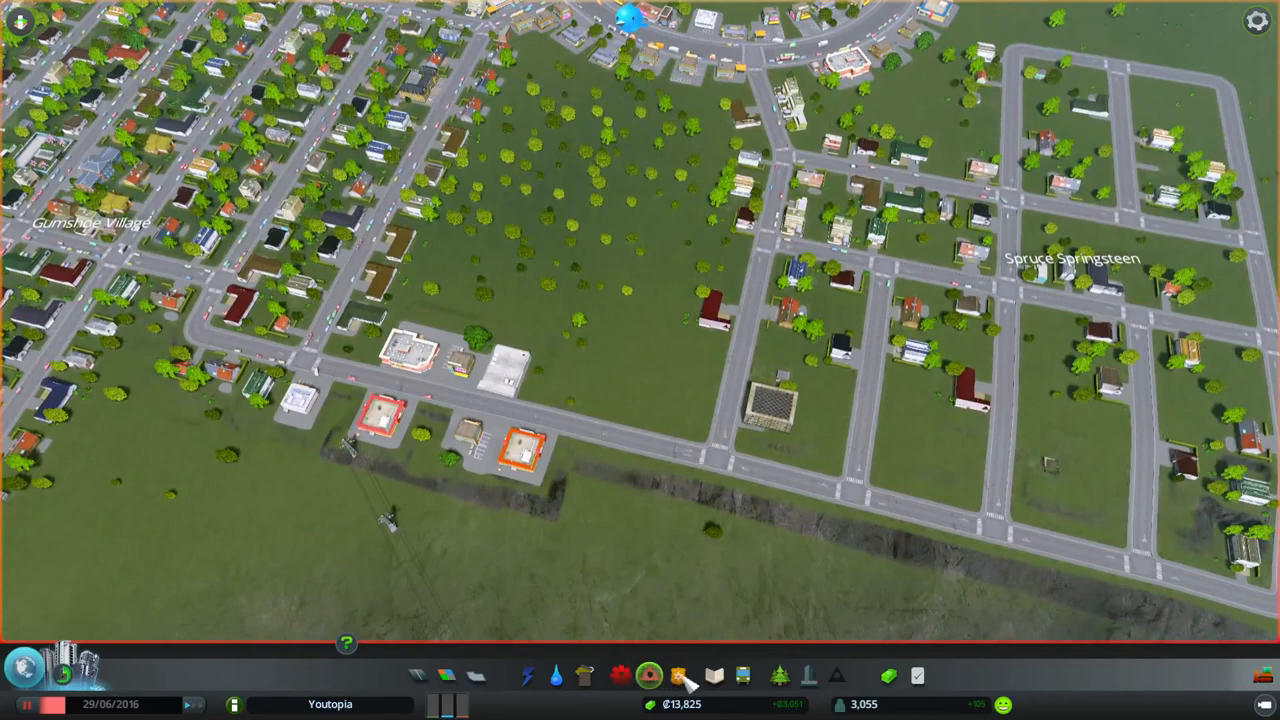
click(649, 675)
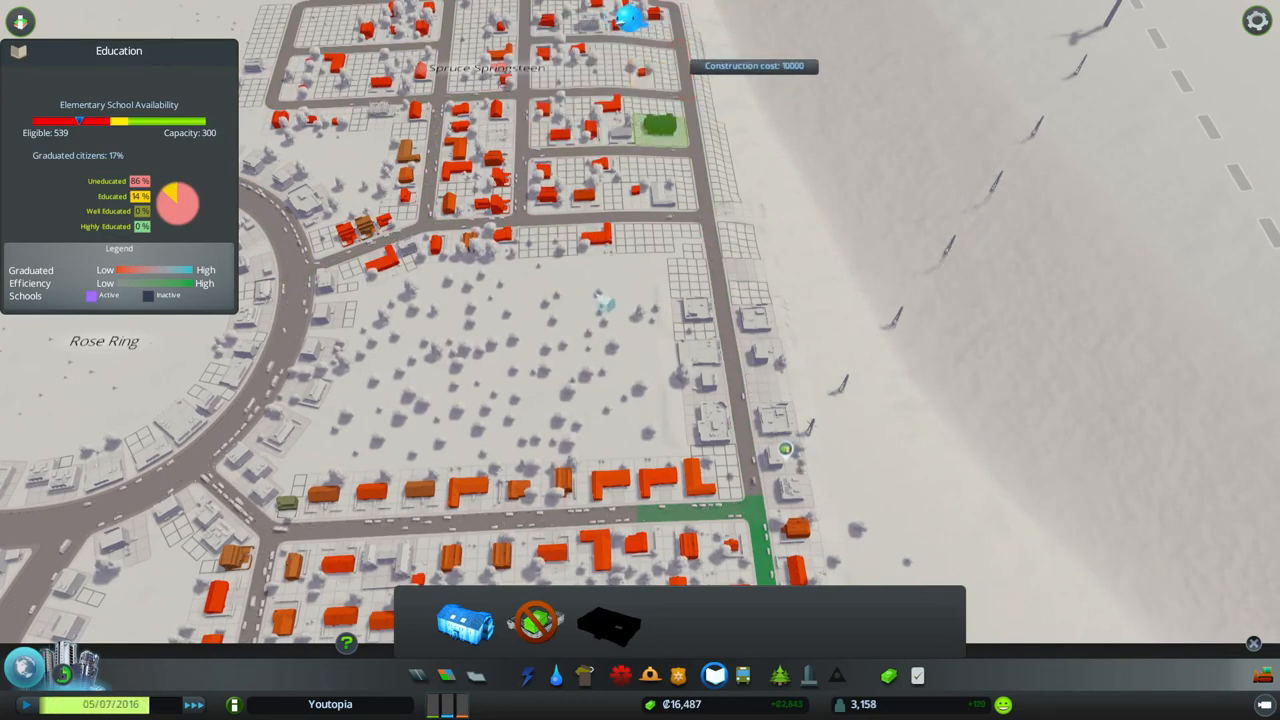
- Show the healthcare services and health overview for the town
click(621, 675)
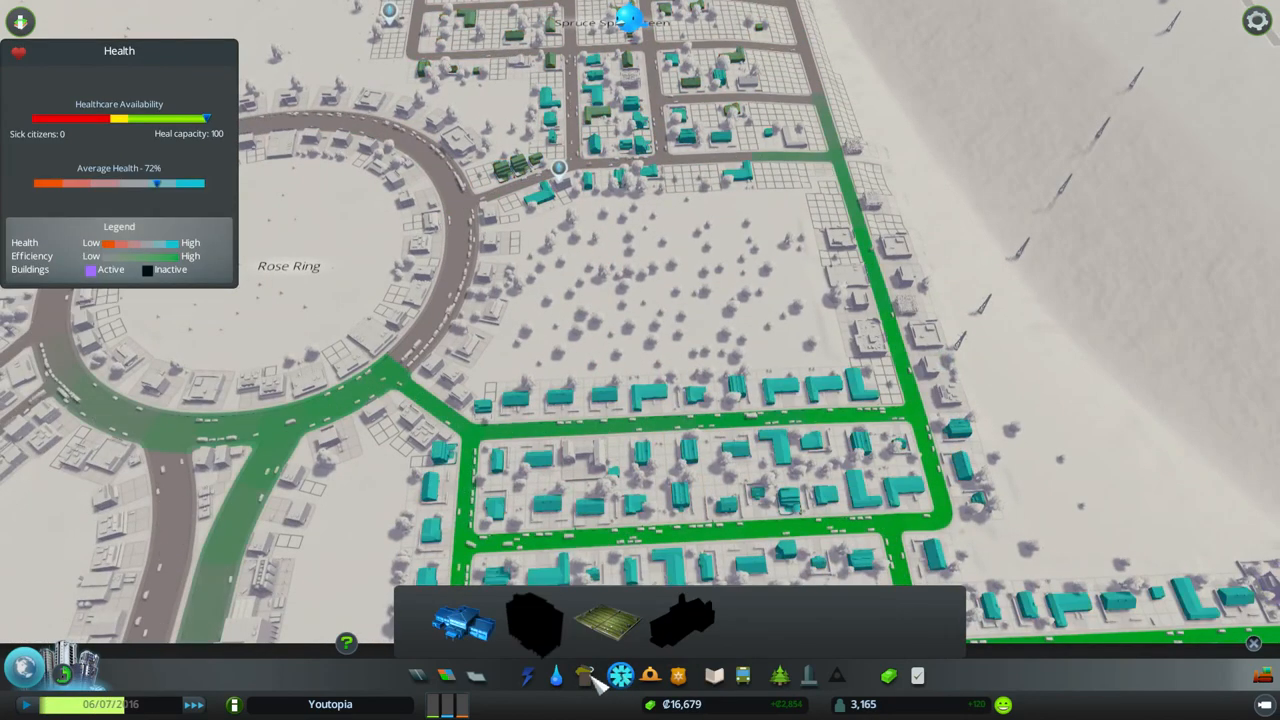
- Bring up the fire safety view with a 12,000 fire station ready to place
click(649, 675)
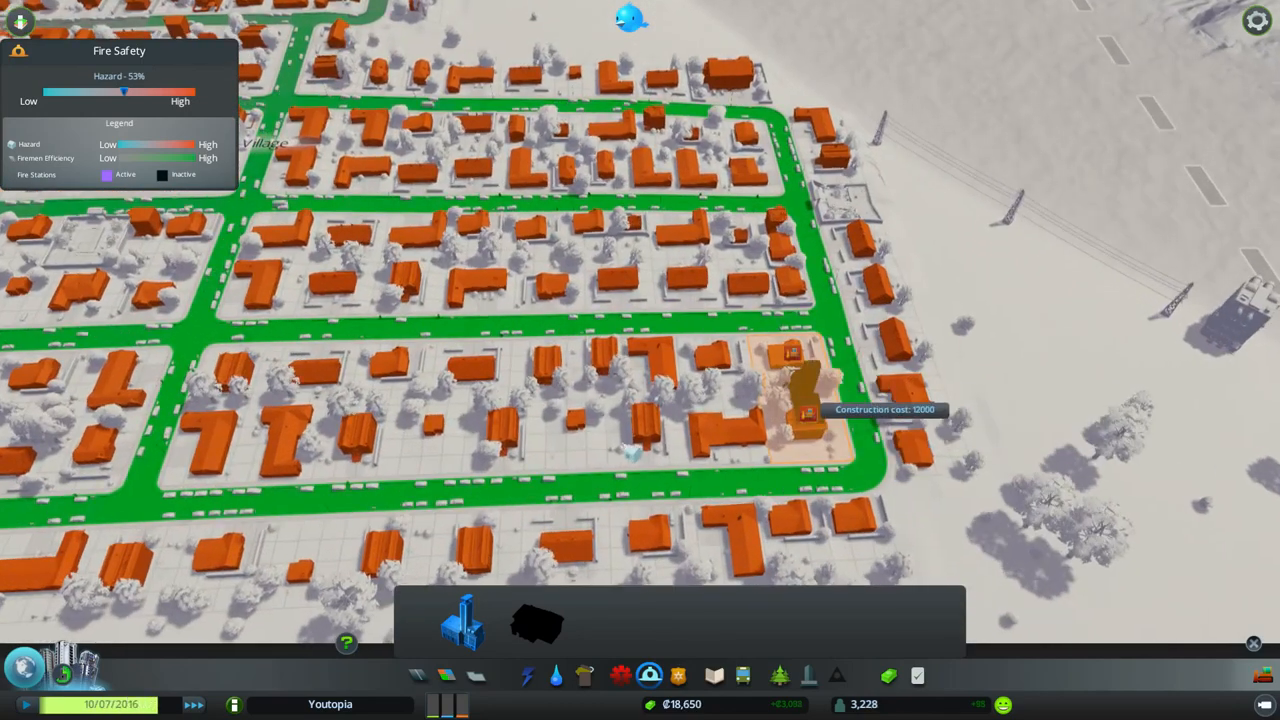
mouse_move(470, 430)
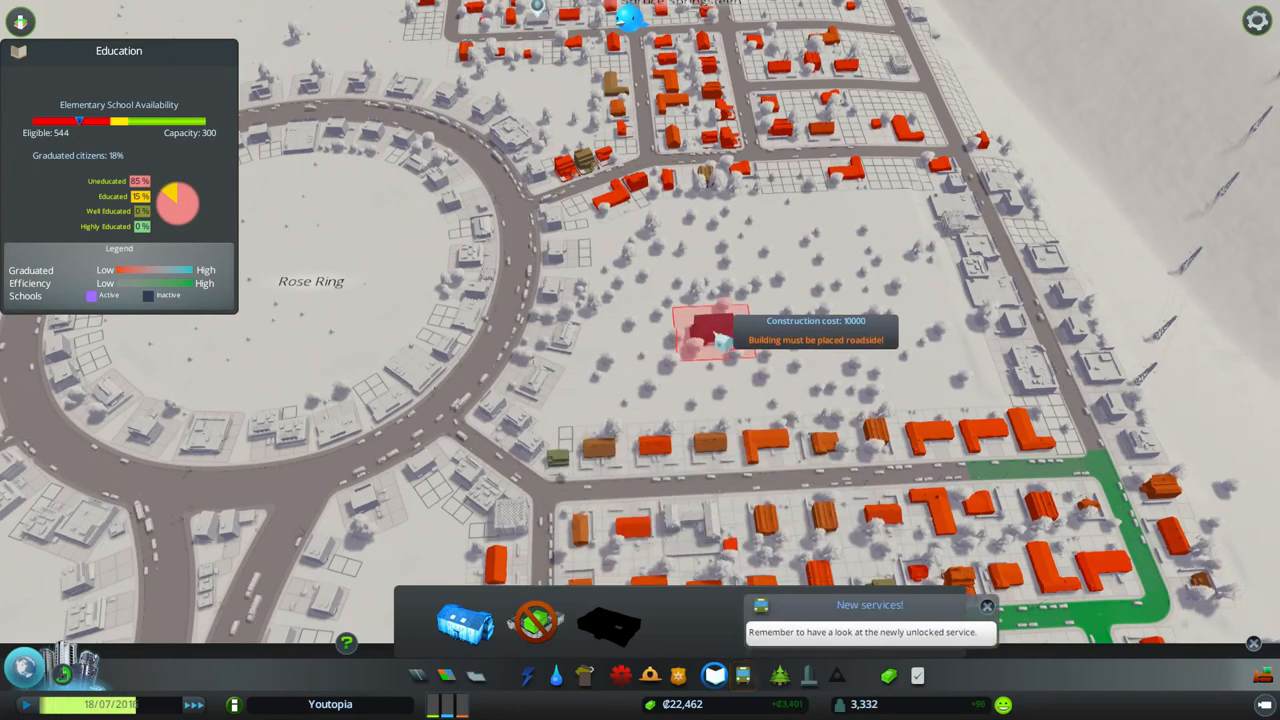
- Check the transport usage view, then return to road building over the riverside grid
click(743, 675)
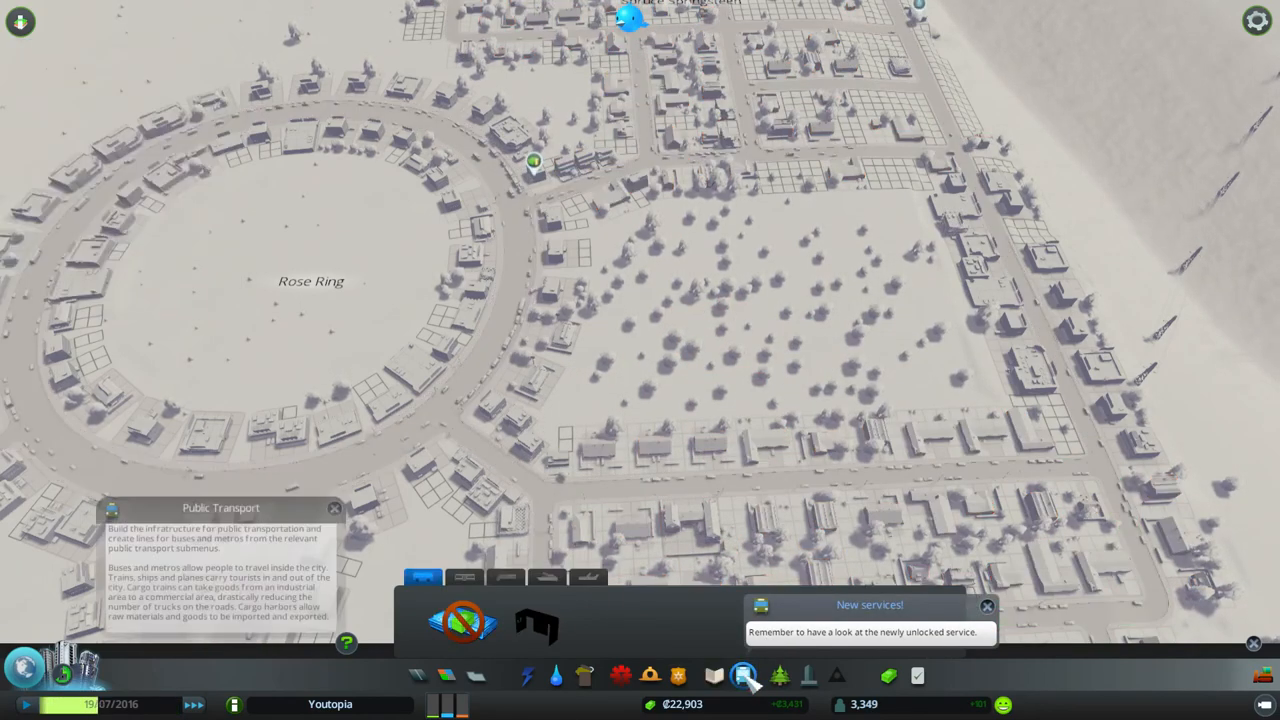
click(742, 676)
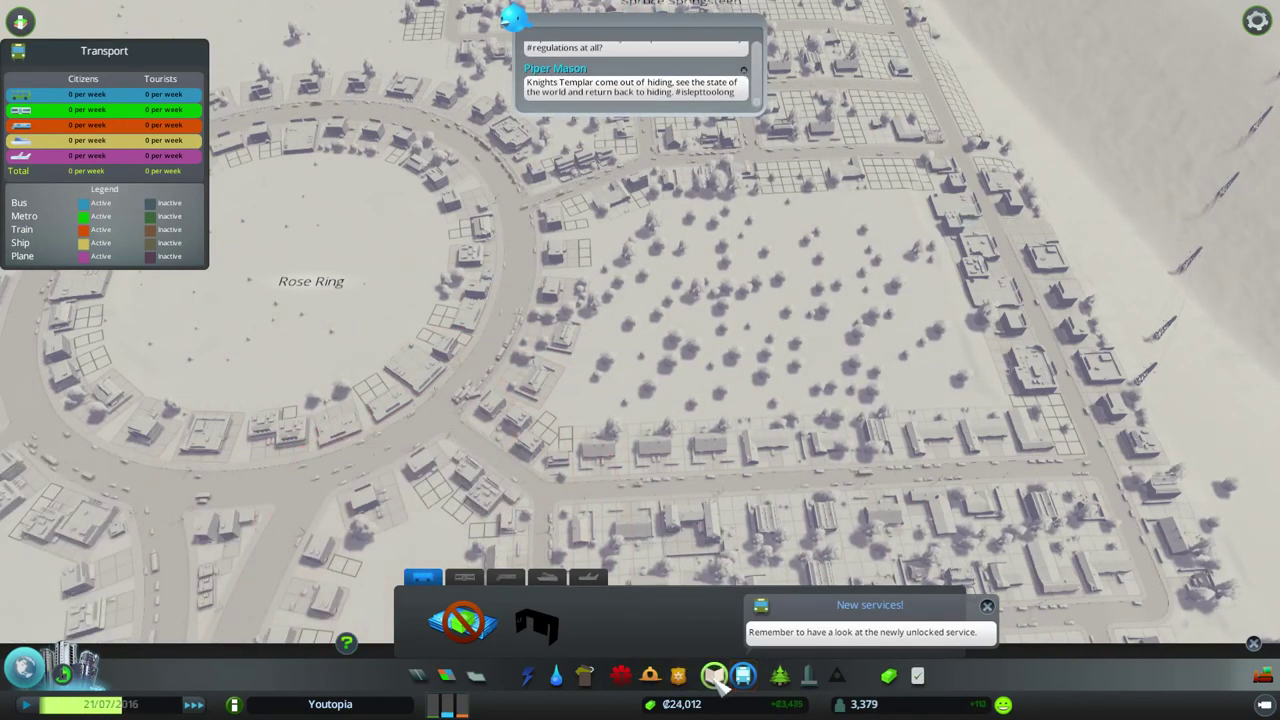
click(714, 675)
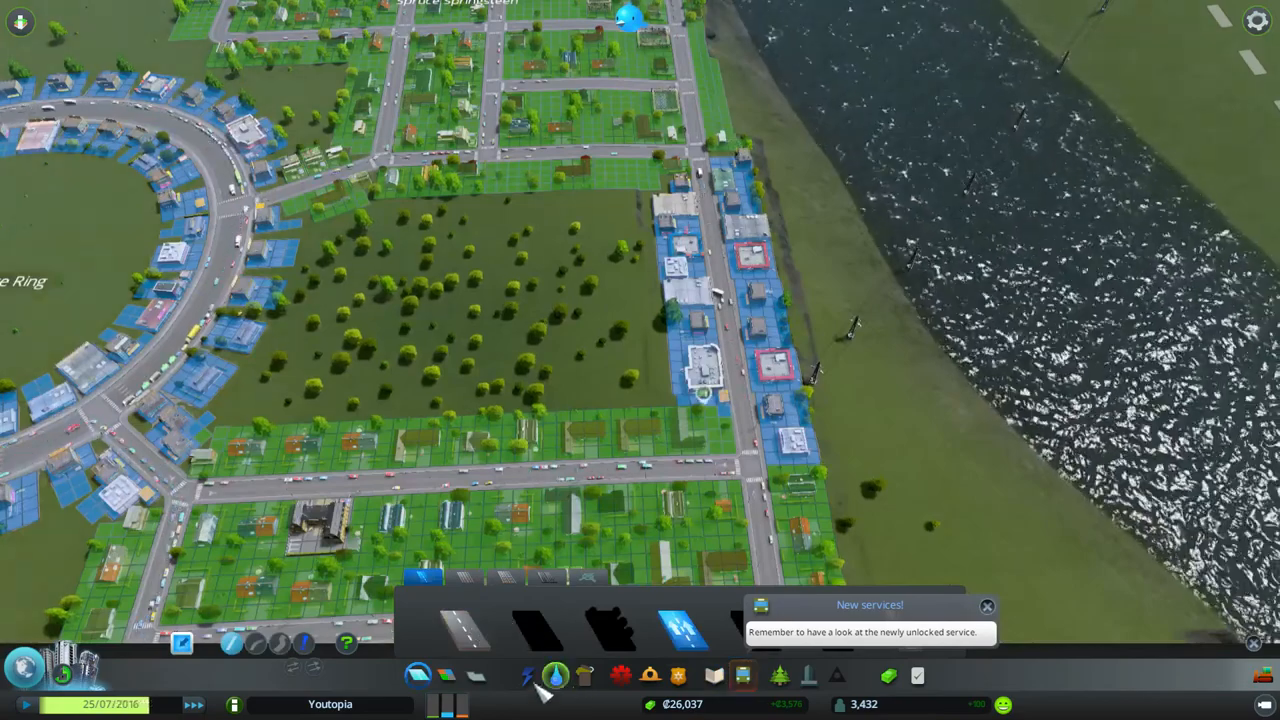
- Lay a straight two-lane dead-end road south from the intersection into the empty wooded block
click(462, 628)
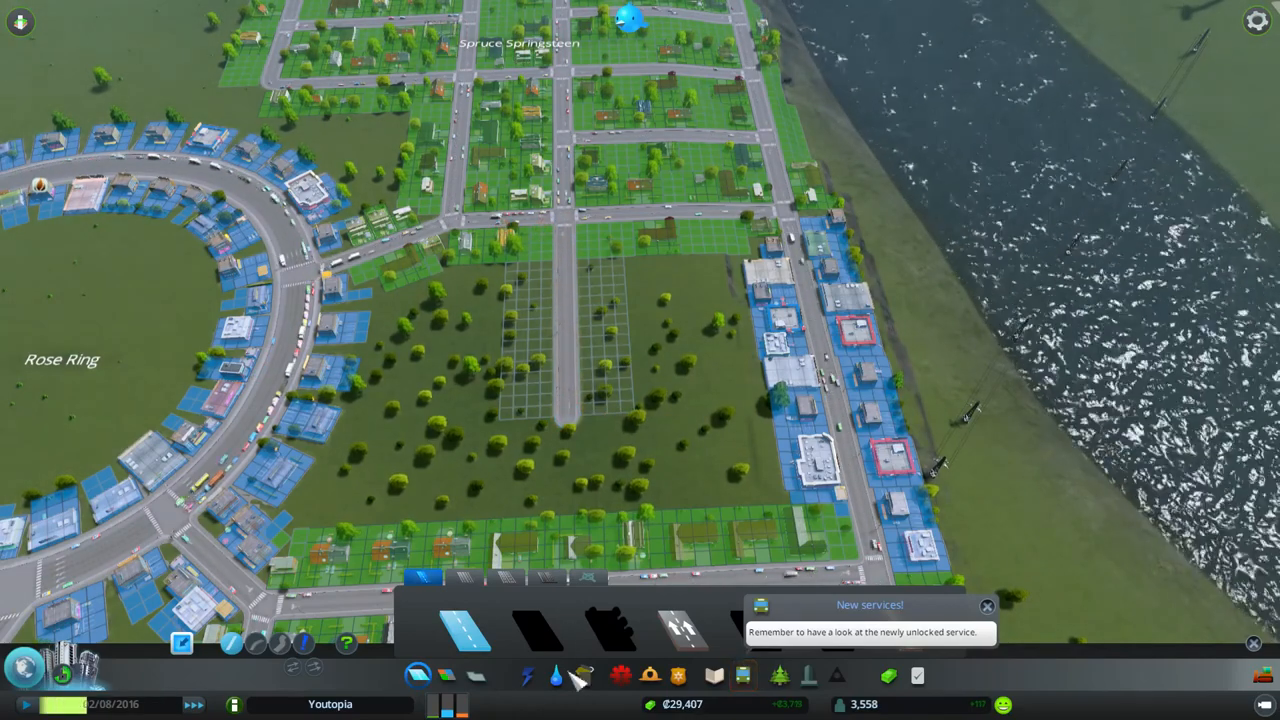
click(714, 675)
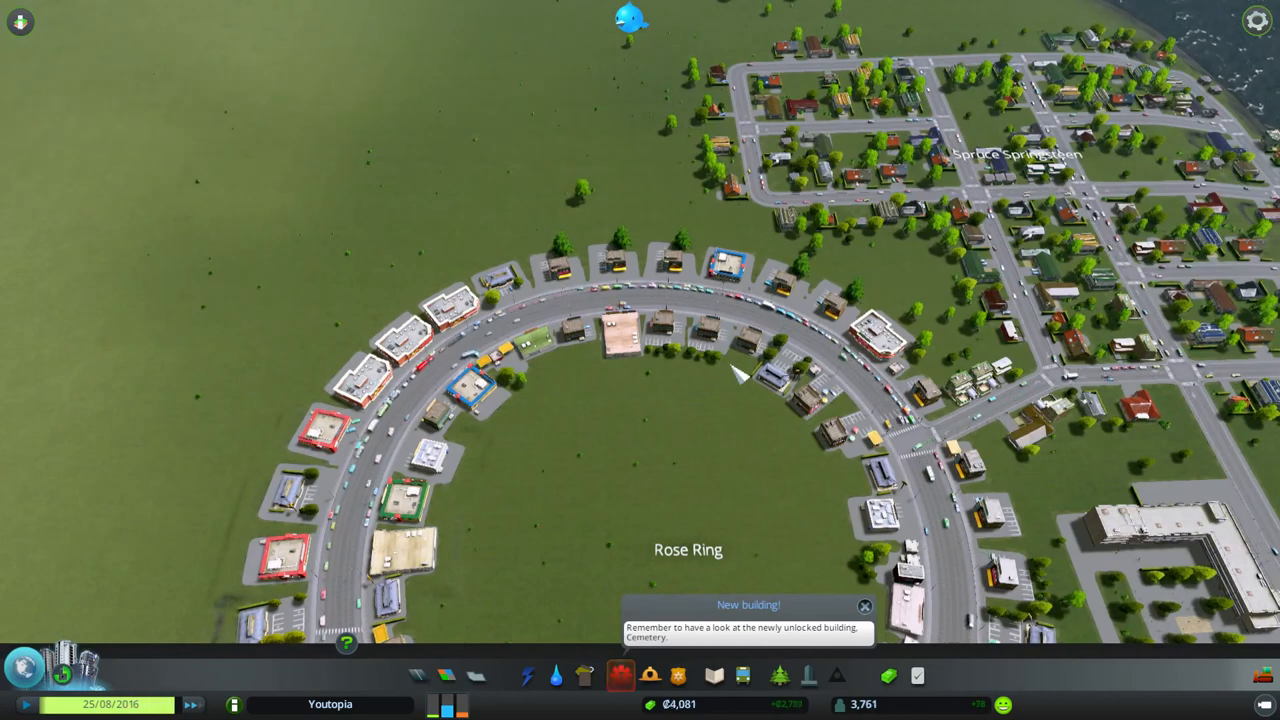
scroll(down, 3)
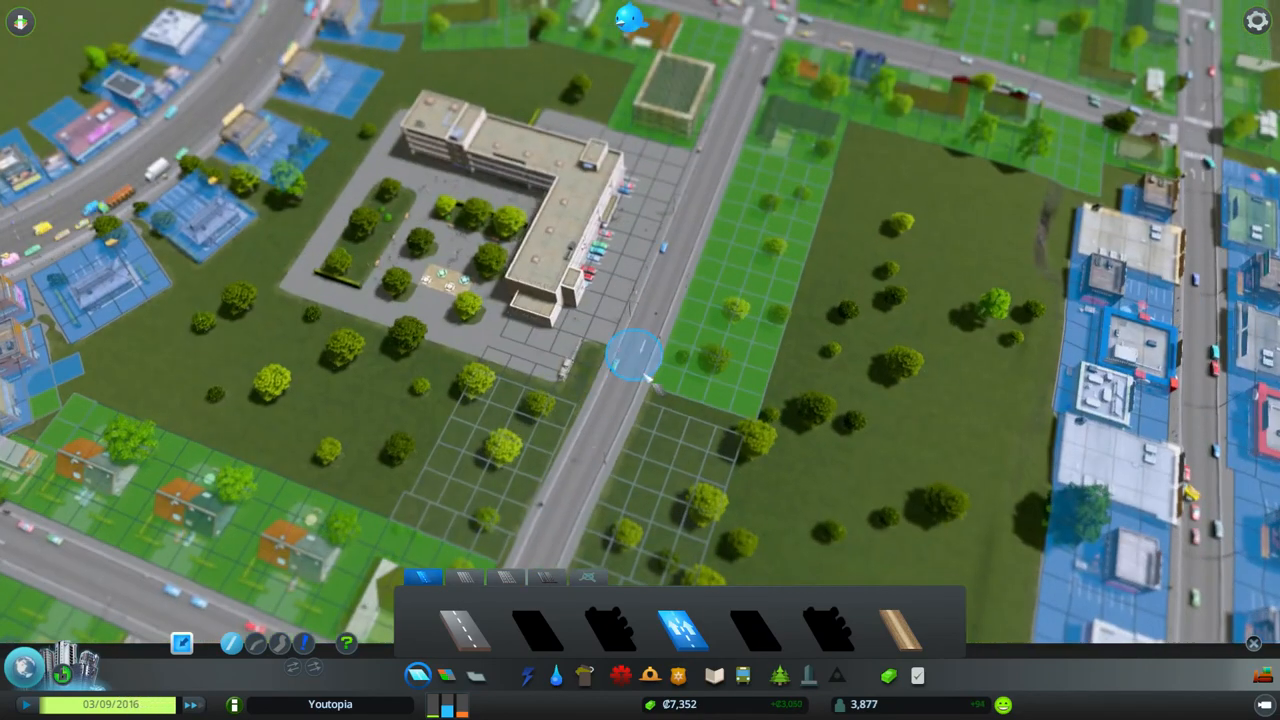
mouse_move(685, 630)
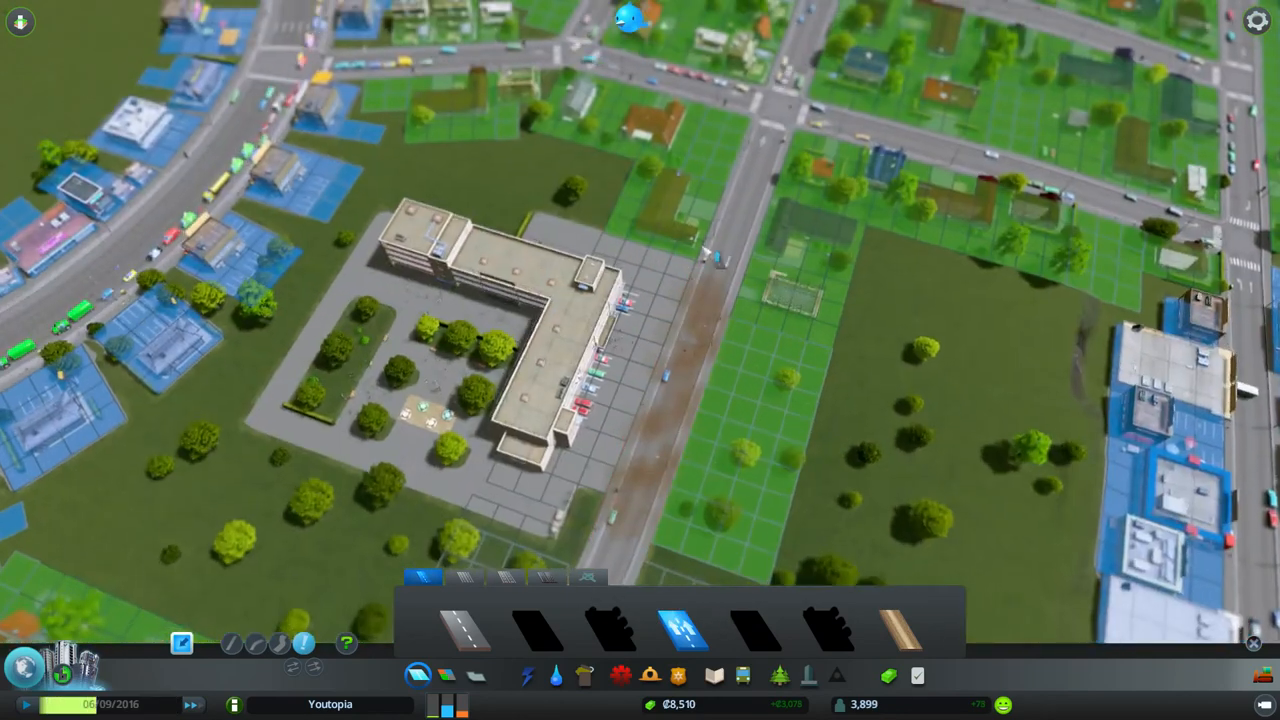
mouse_move(760, 295)
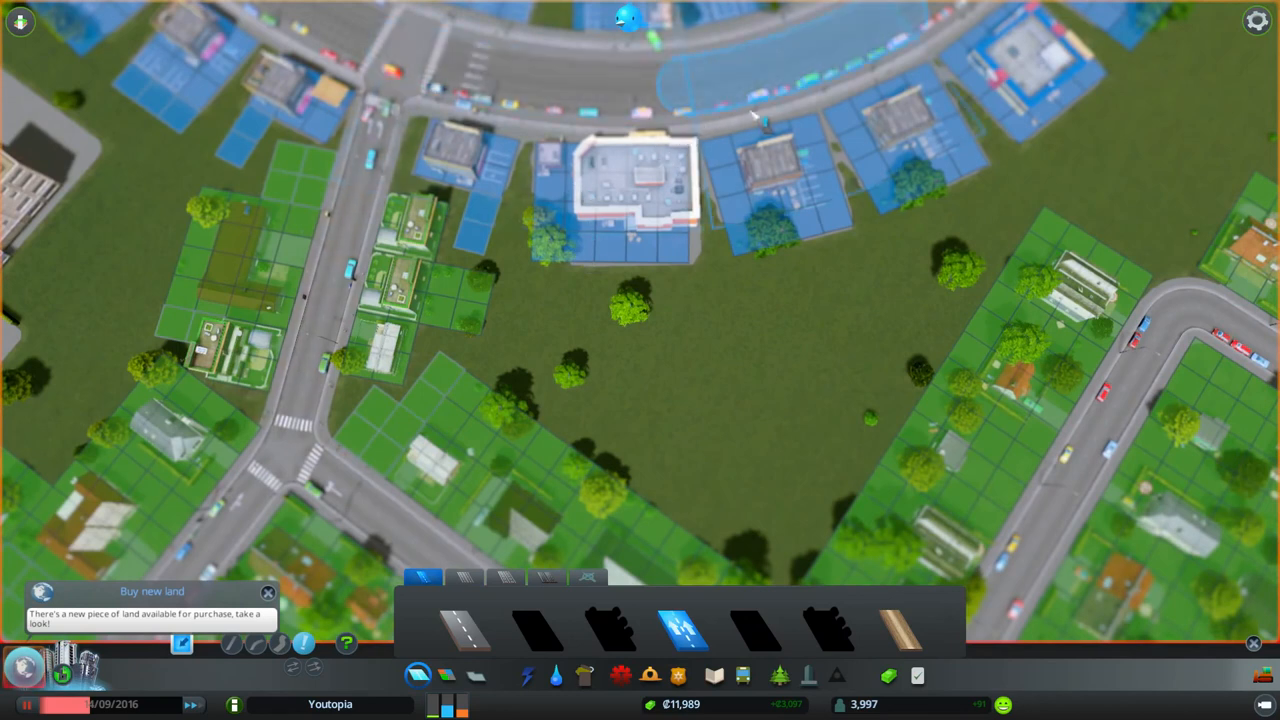
mouse_move(268, 652)
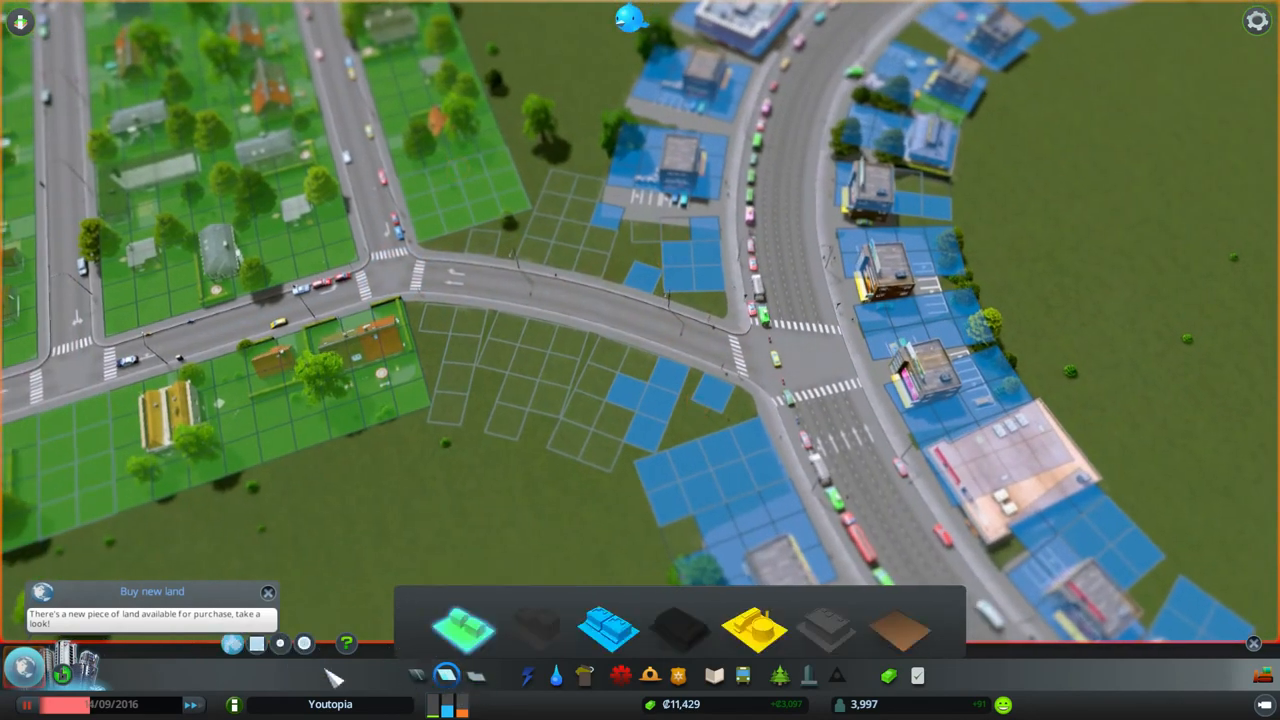
mouse_move(665, 405)
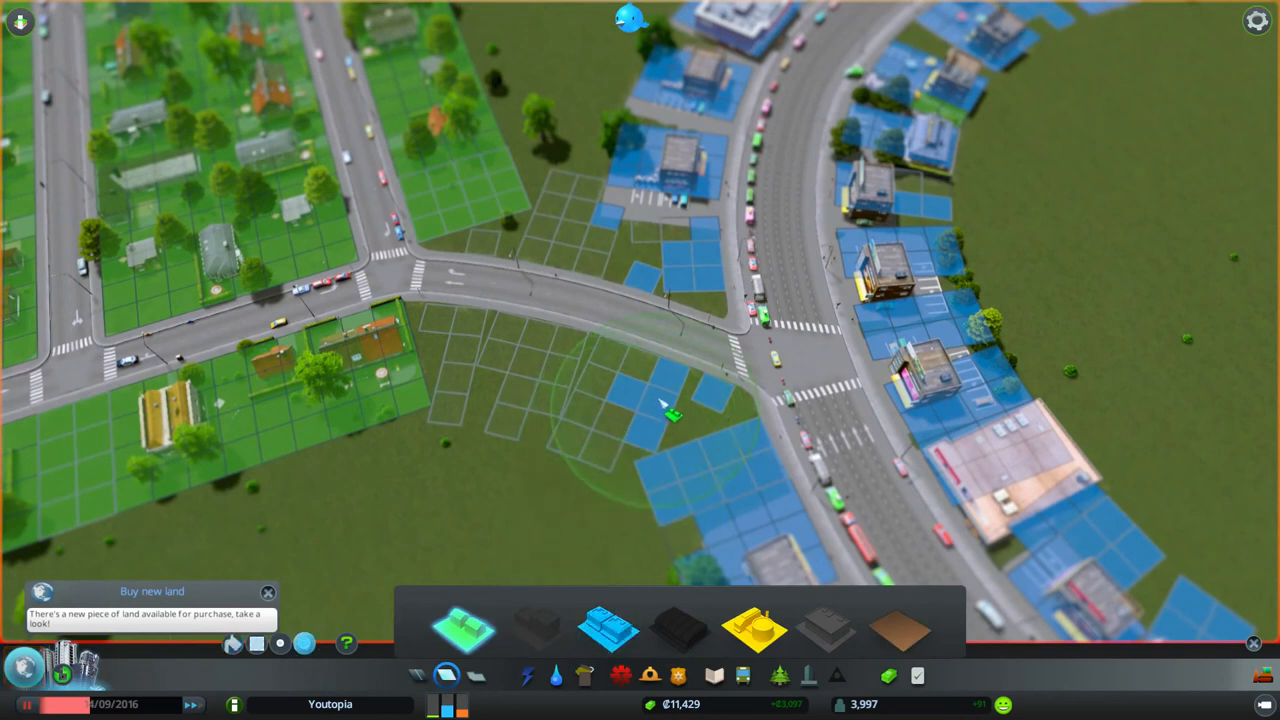
- Paint residential zoning over the empty grid cells beside the curved street near Rose Ring
click(461, 628)
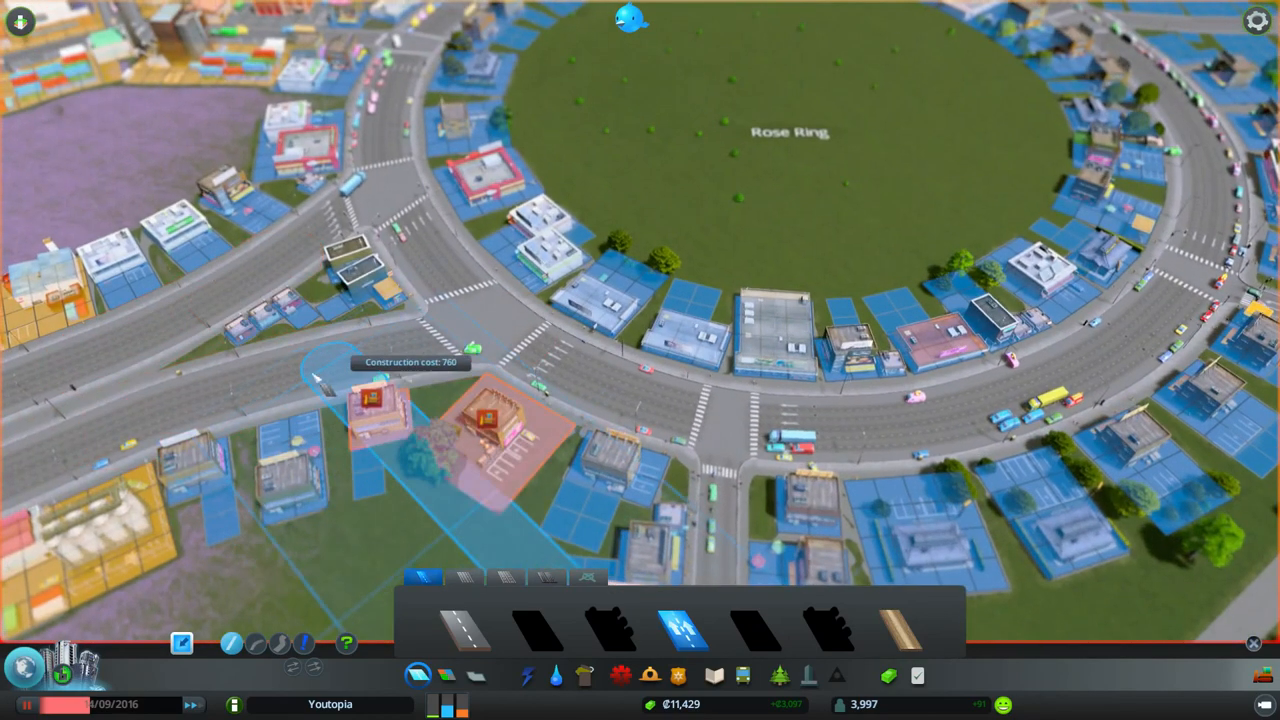
mouse_move(165, 415)
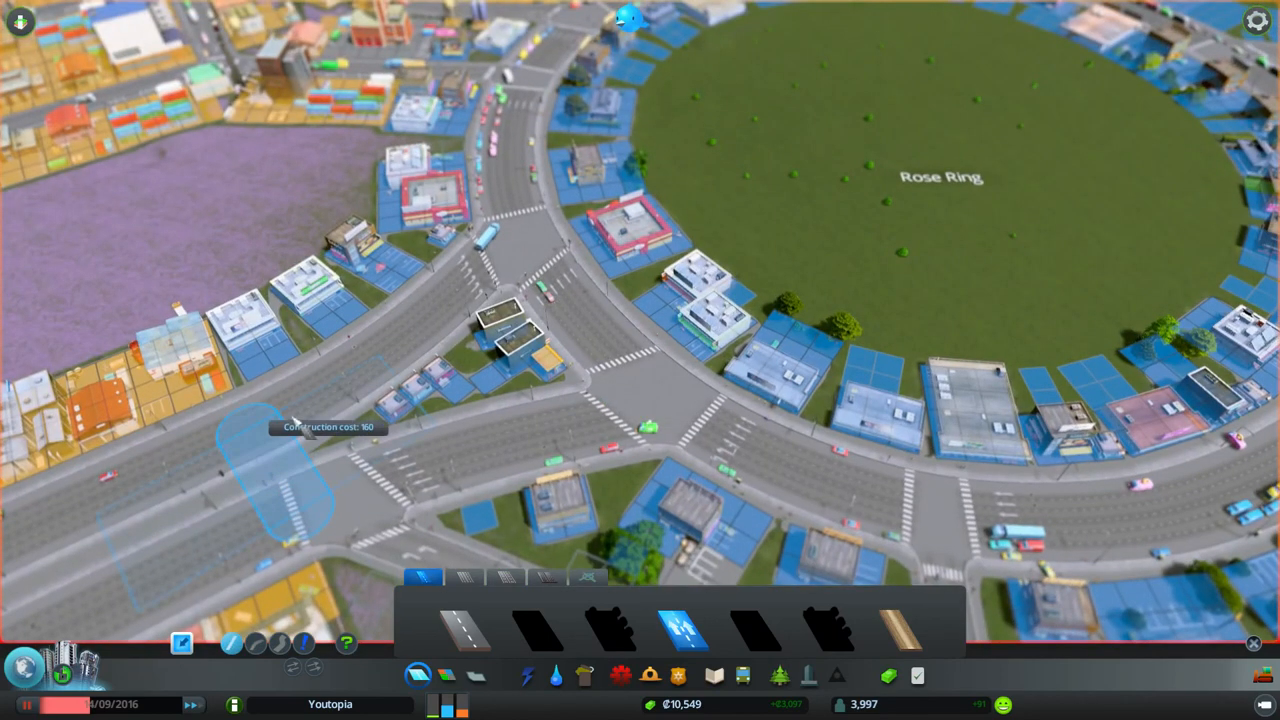
- Extend the wide road another segment west along the avenue from the new junction near Rose Ring
click(461, 578)
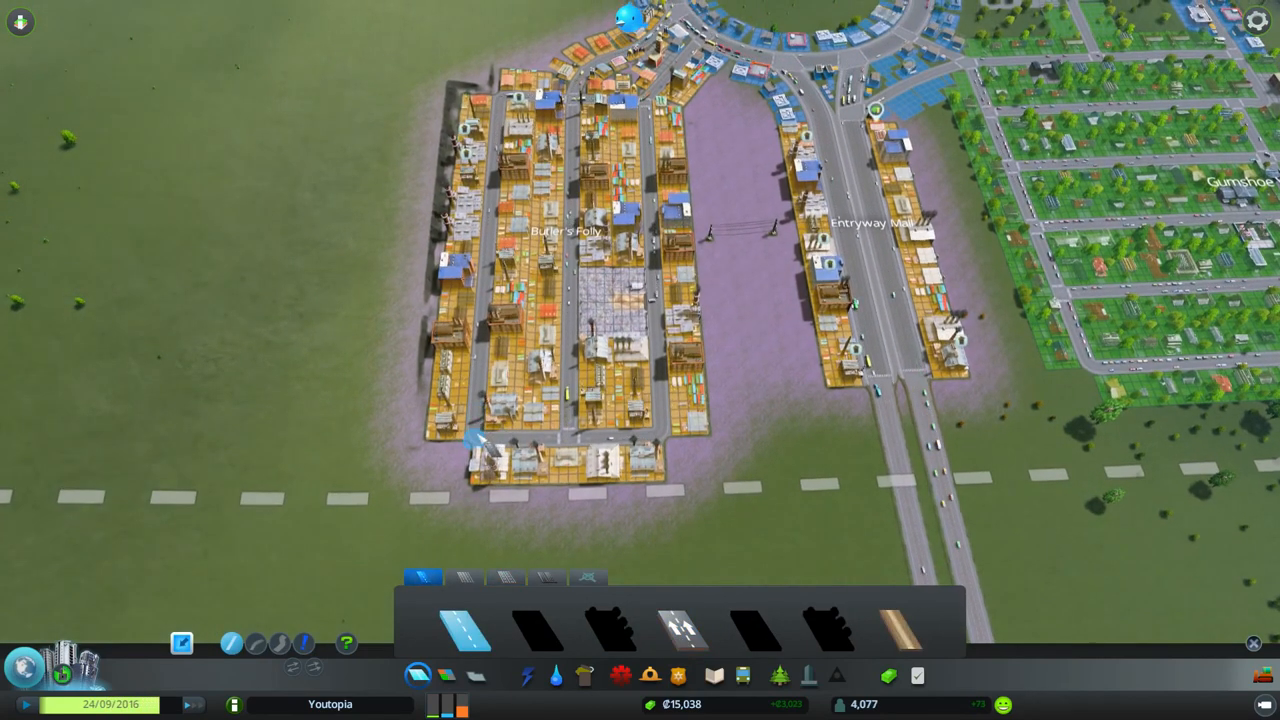
mouse_move(335, 443)
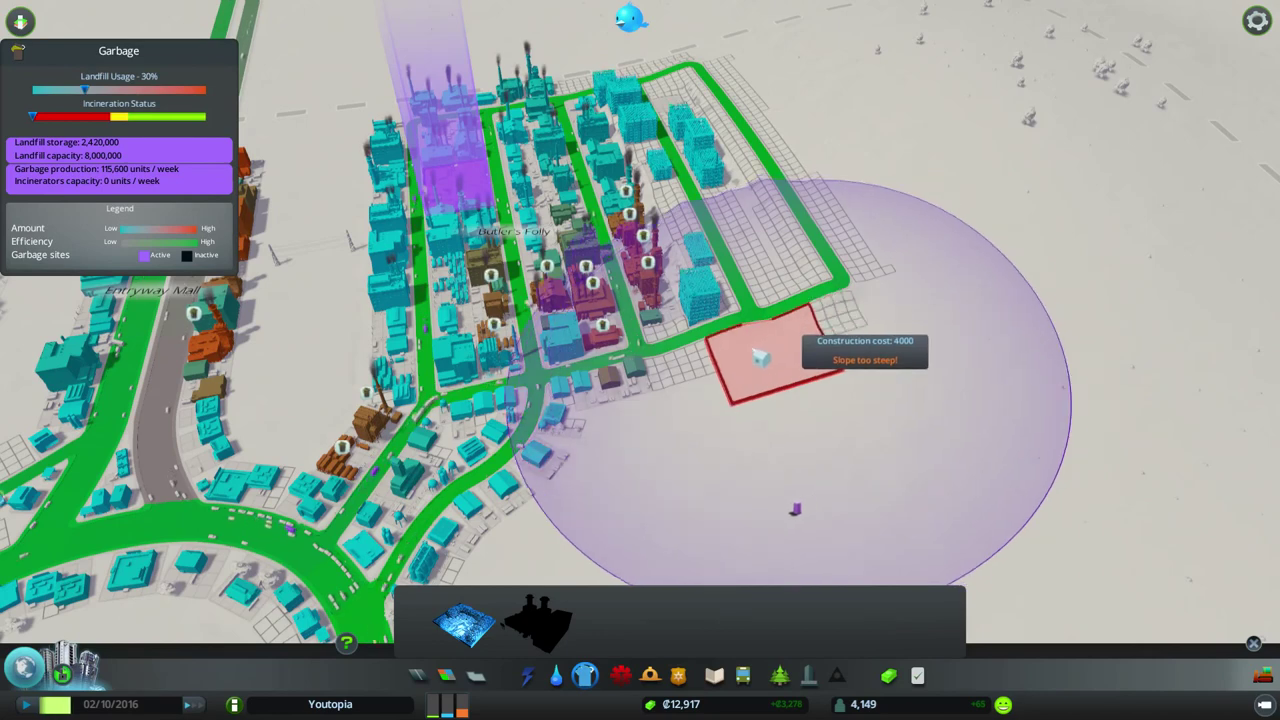
mouse_move(715, 385)
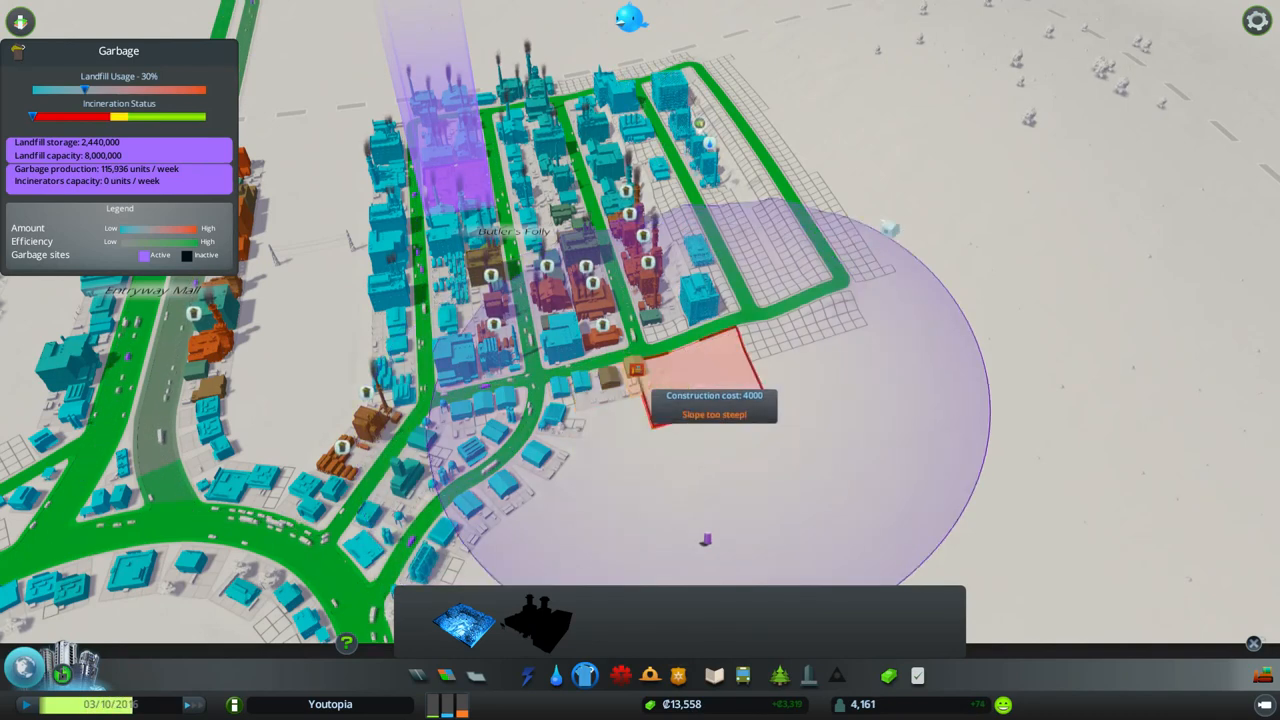
mouse_move(865, 235)
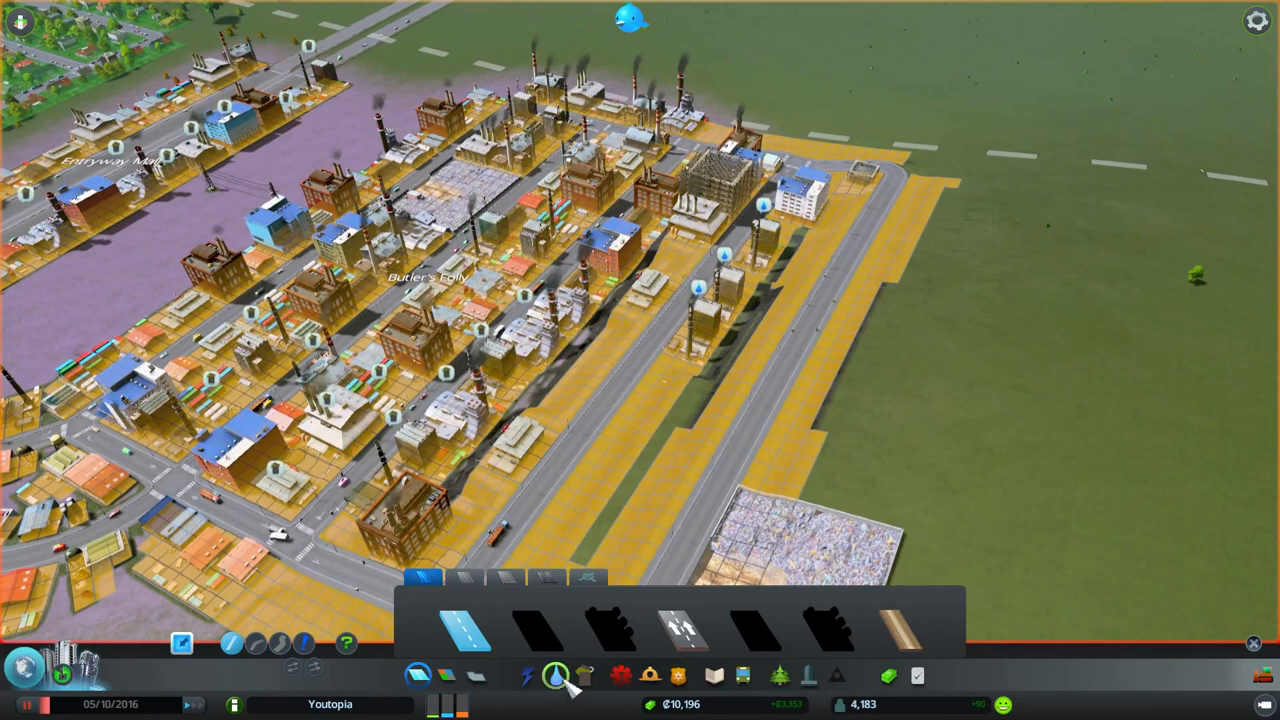
- Run water pipes from Water & Sewage under the new industrial roads and along Entryway Mall
click(555, 676)
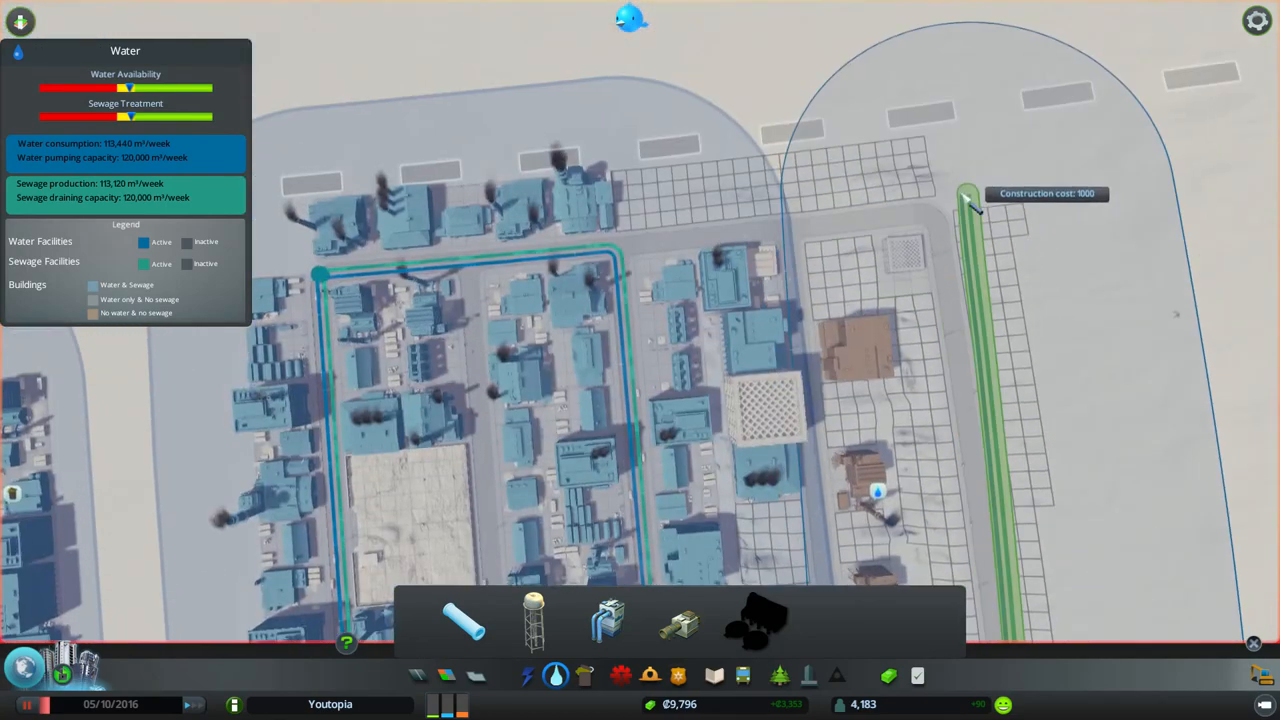
click(968, 195)
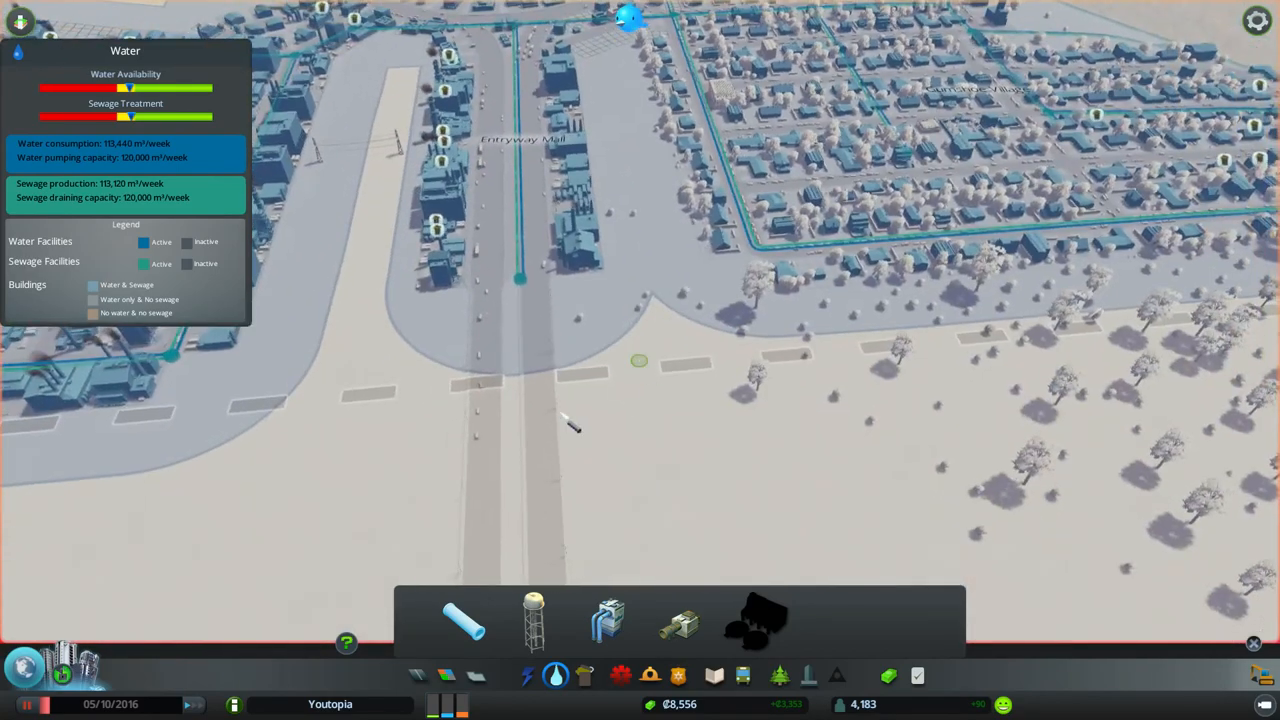
scroll(down, 3)
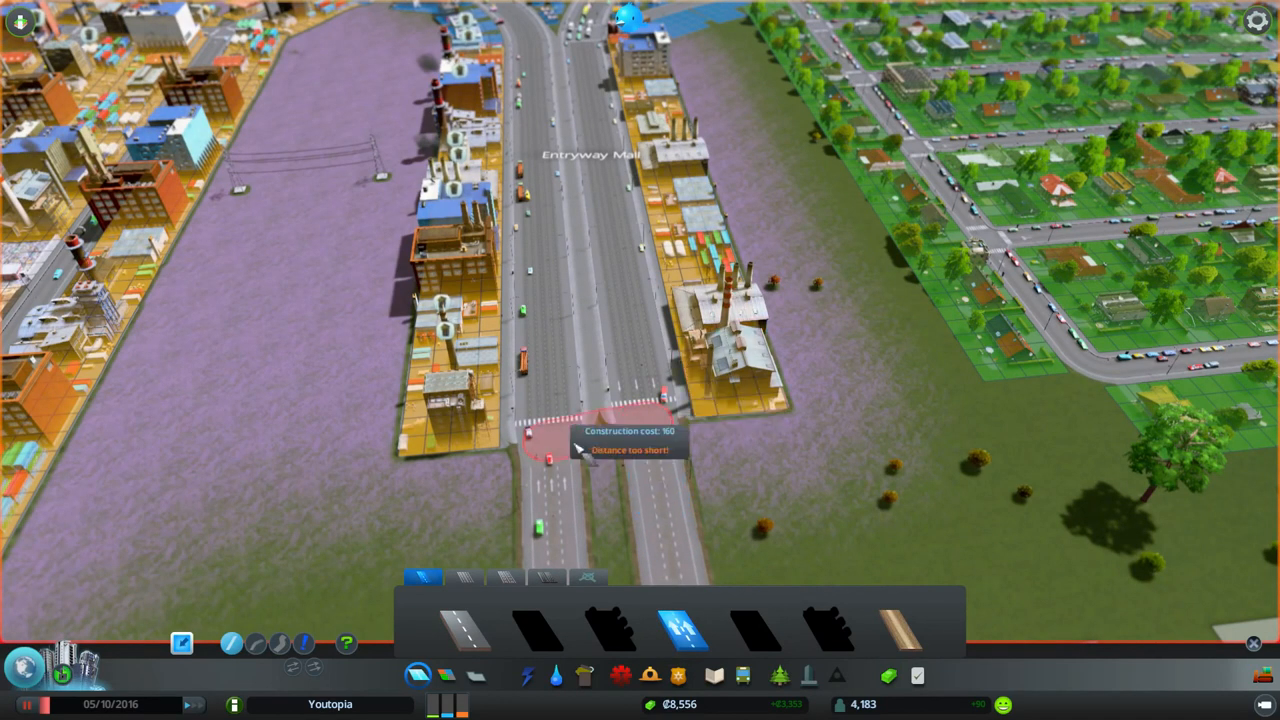
mouse_move(590, 515)
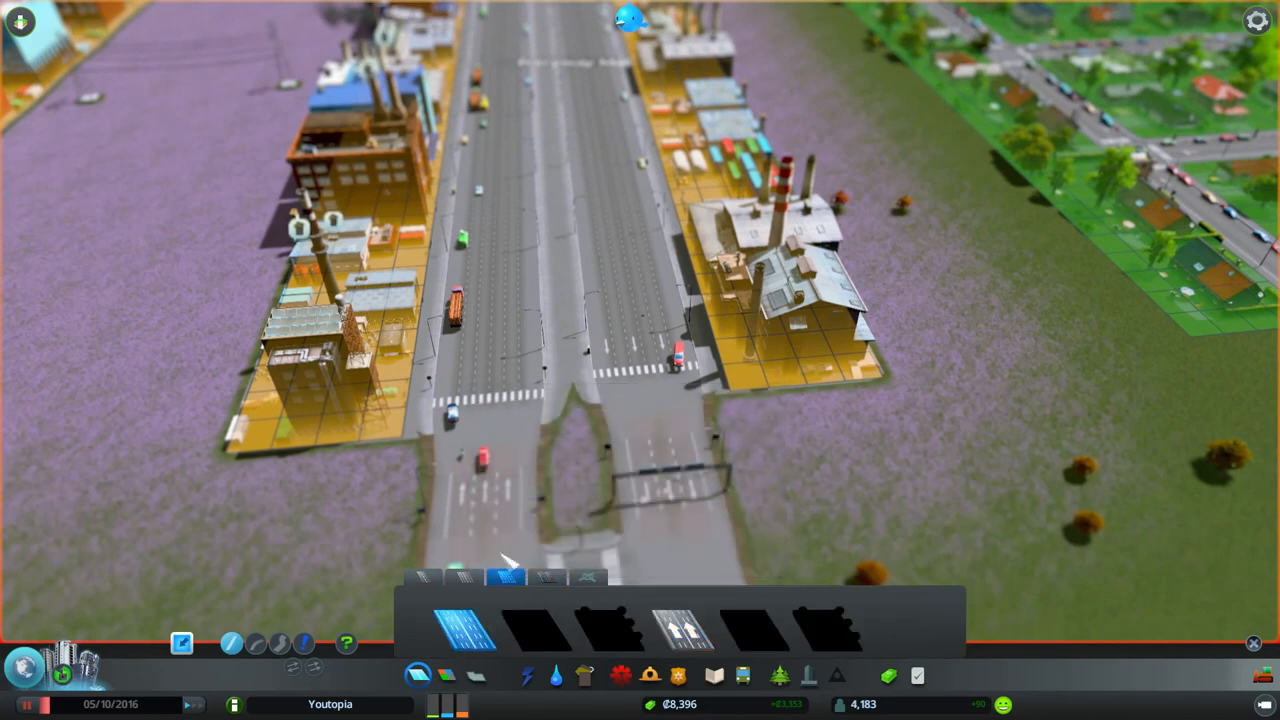
- Redraw the road south of Entryway Mall as a highway from the large-road category, splitting it into two carriageways
click(703, 635)
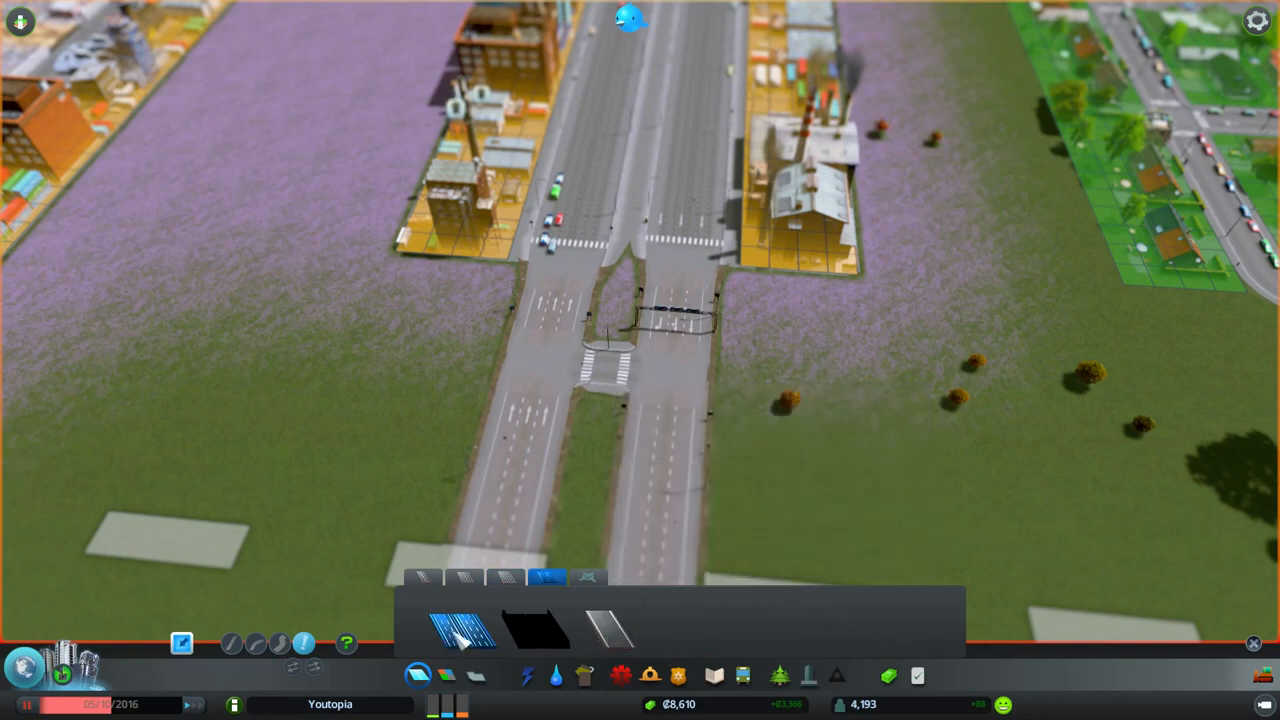
click(615, 395)
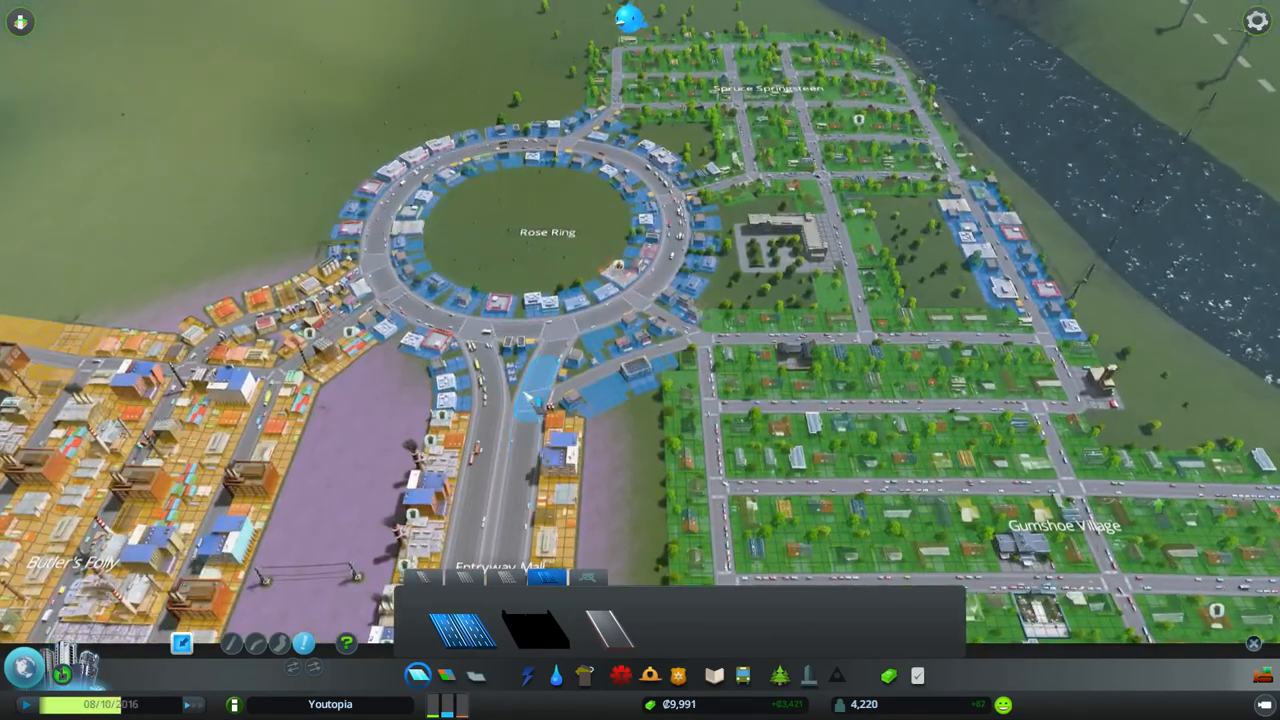
- Zoom out over the Entryway Mall and Rose Ring junction after rebuilding it as two branches
scroll(down, 3)
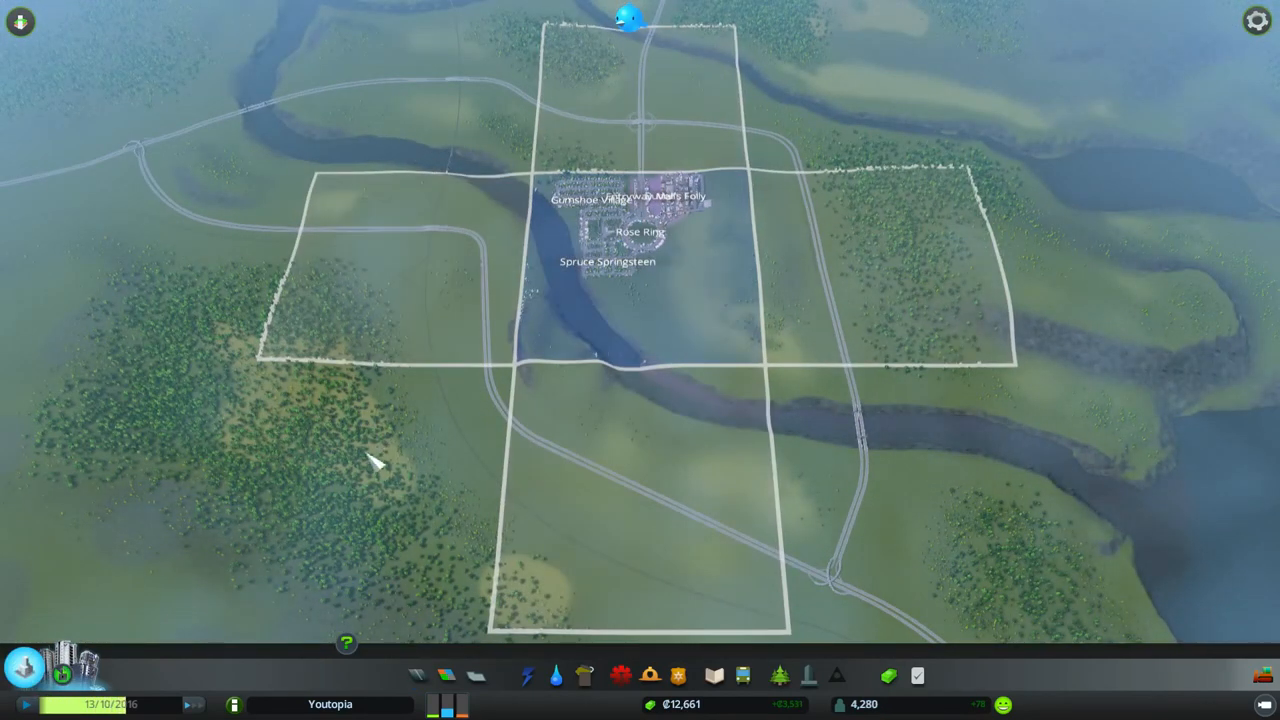
mouse_move(905, 440)
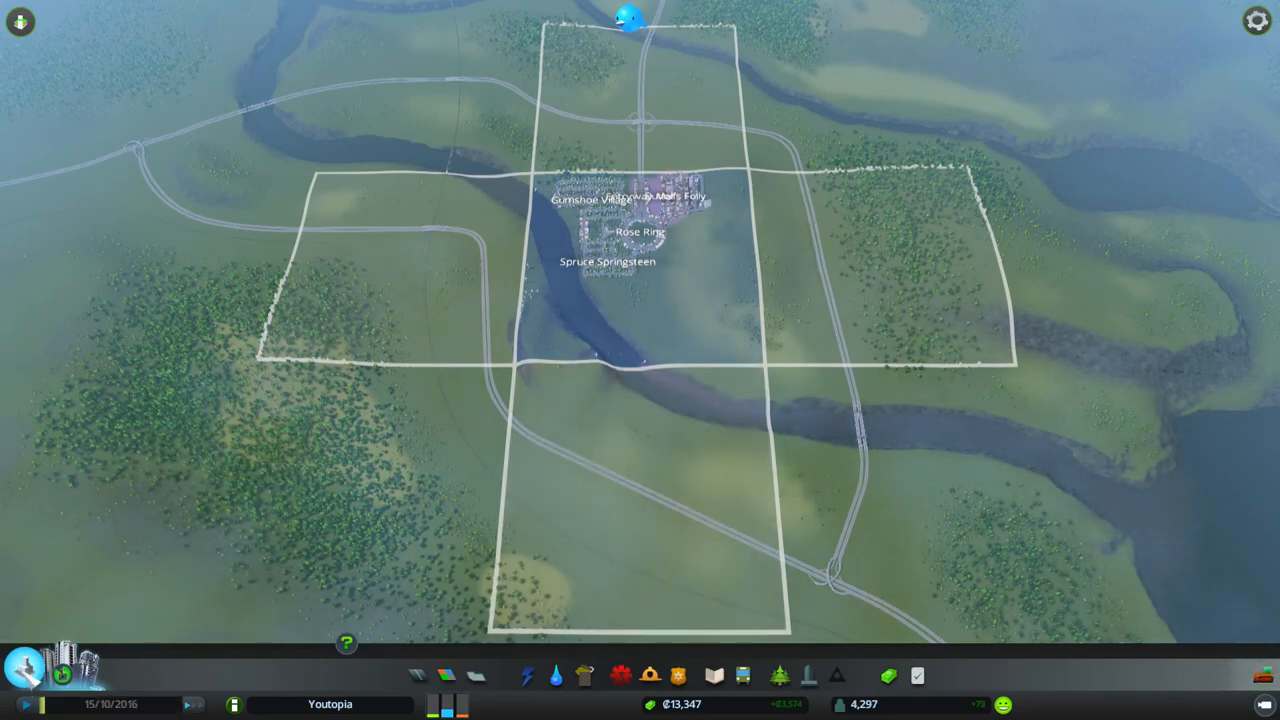
- Zoom the camera fully out to the map overview showing Youtopia within the central tiles
scroll(down, 3)
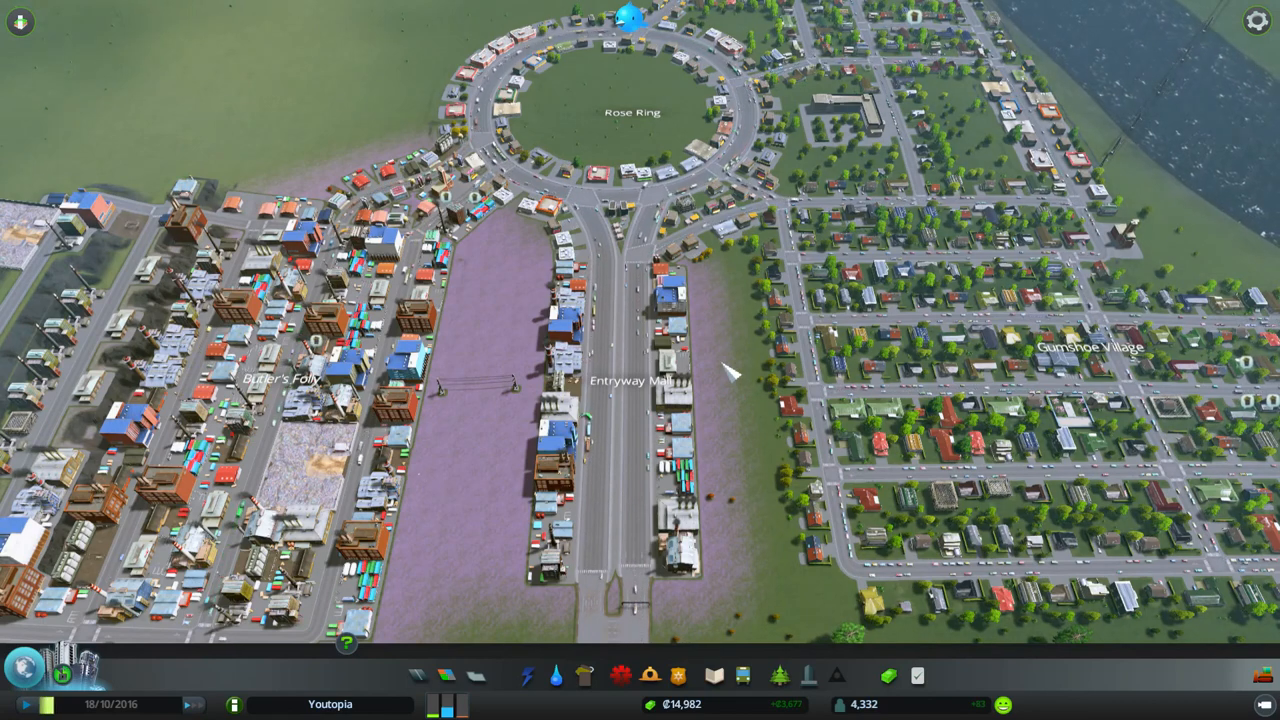
mouse_move(635, 460)
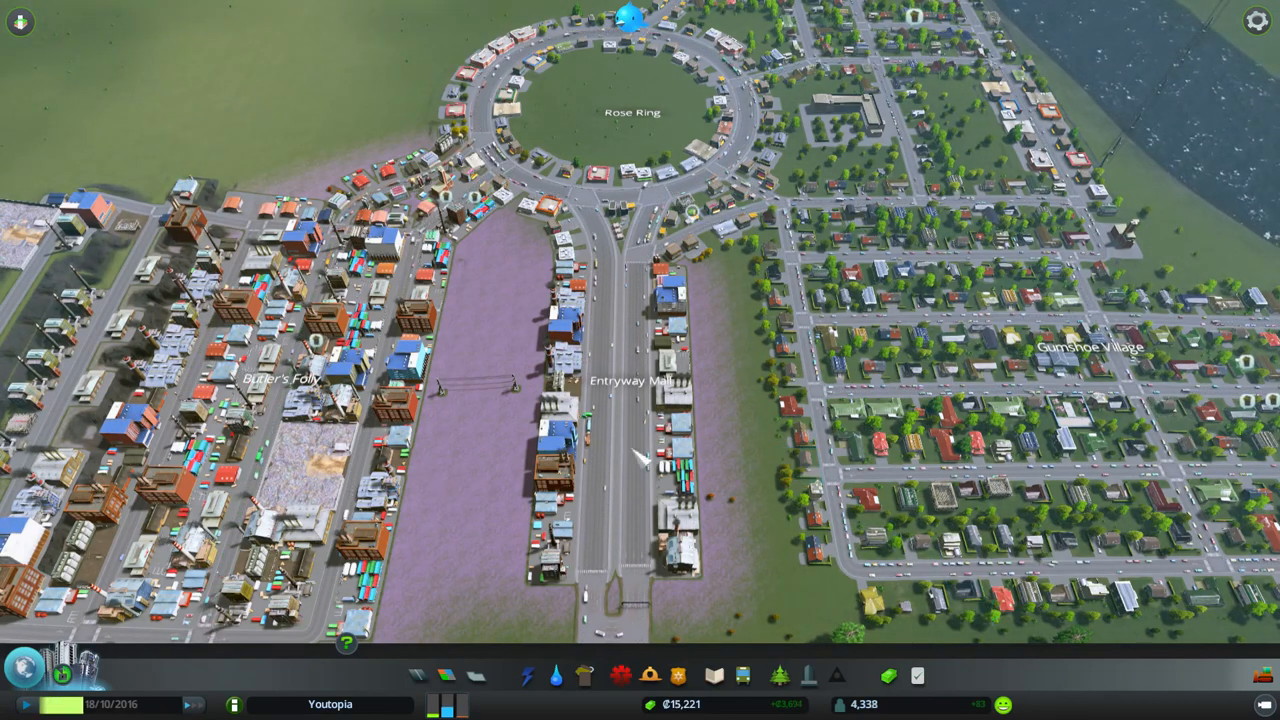